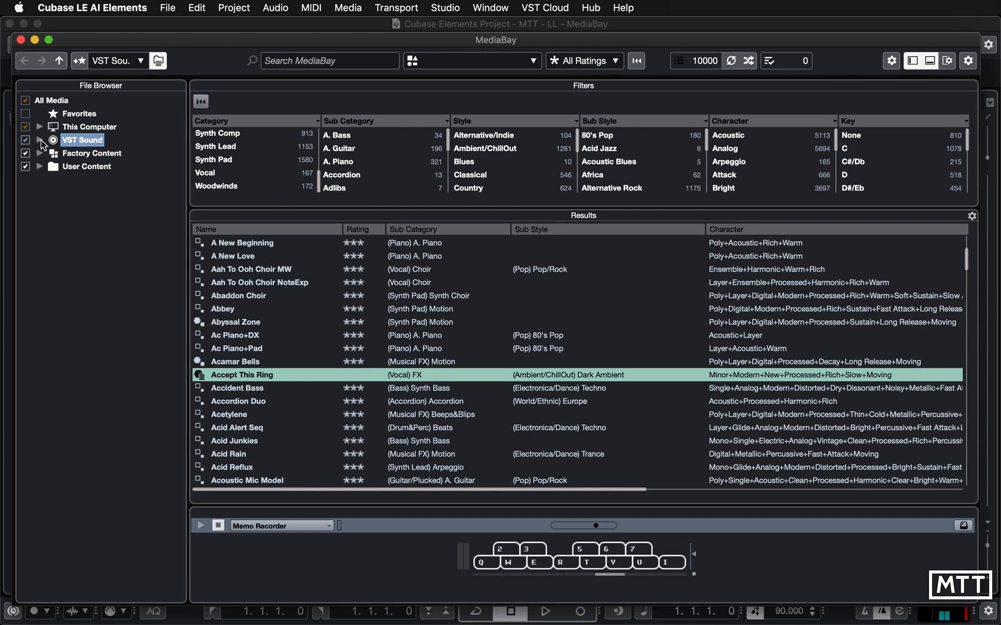
Expand Factory Content, browse its VST3 and Track Presets, then select Factory Content itself
left_click(39, 154)
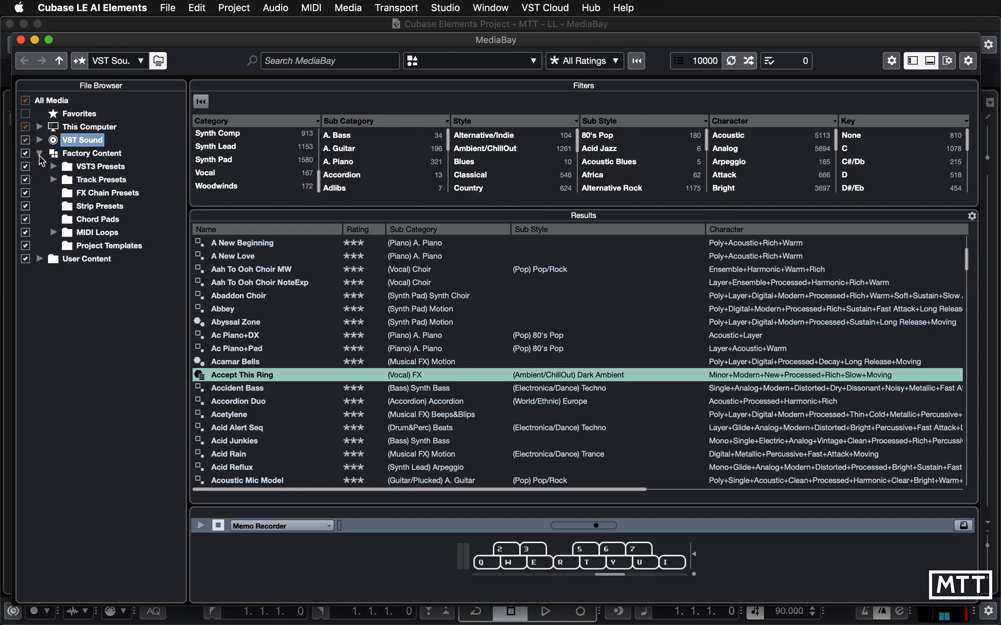
mouse_move(95, 162)
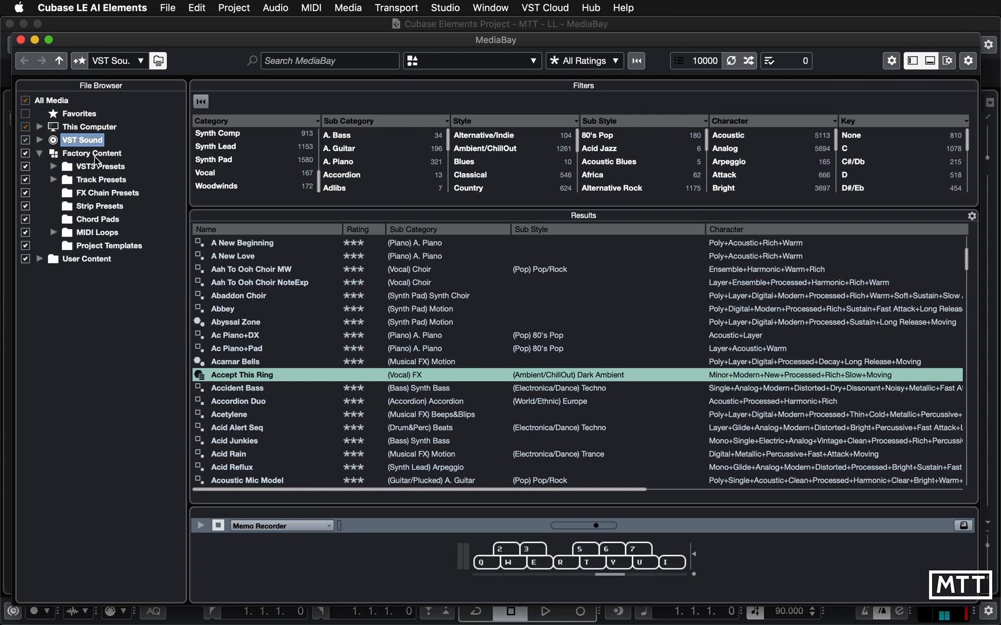
left_click(100, 167)
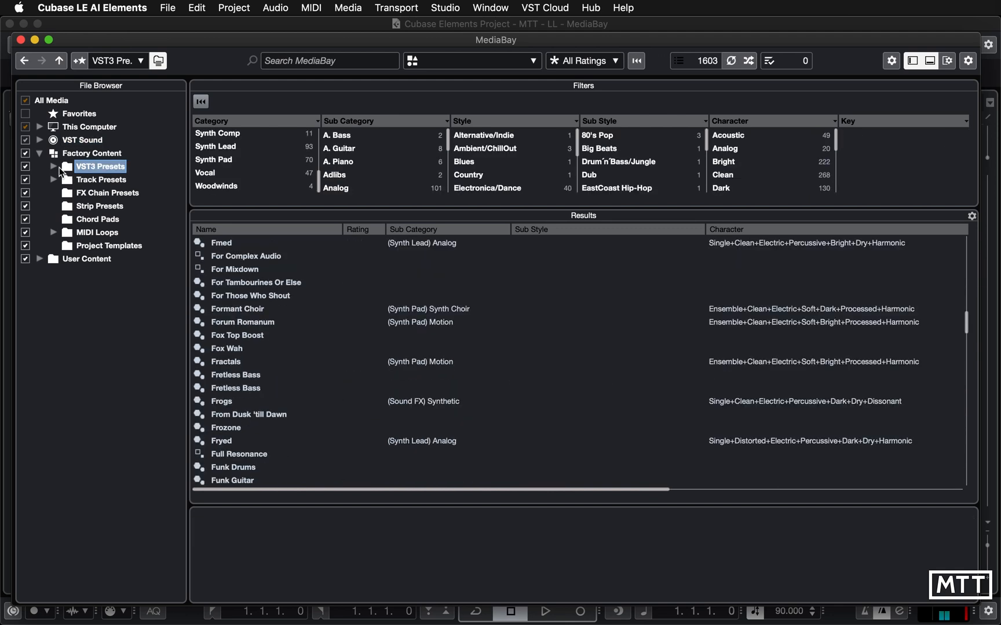
left_click(53, 166)
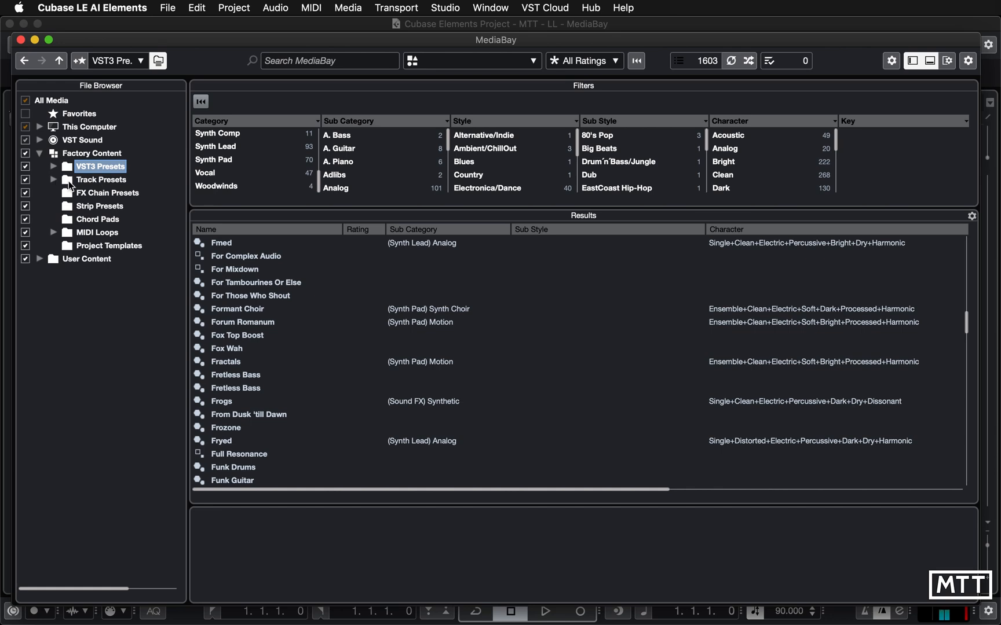
left_click(101, 179)
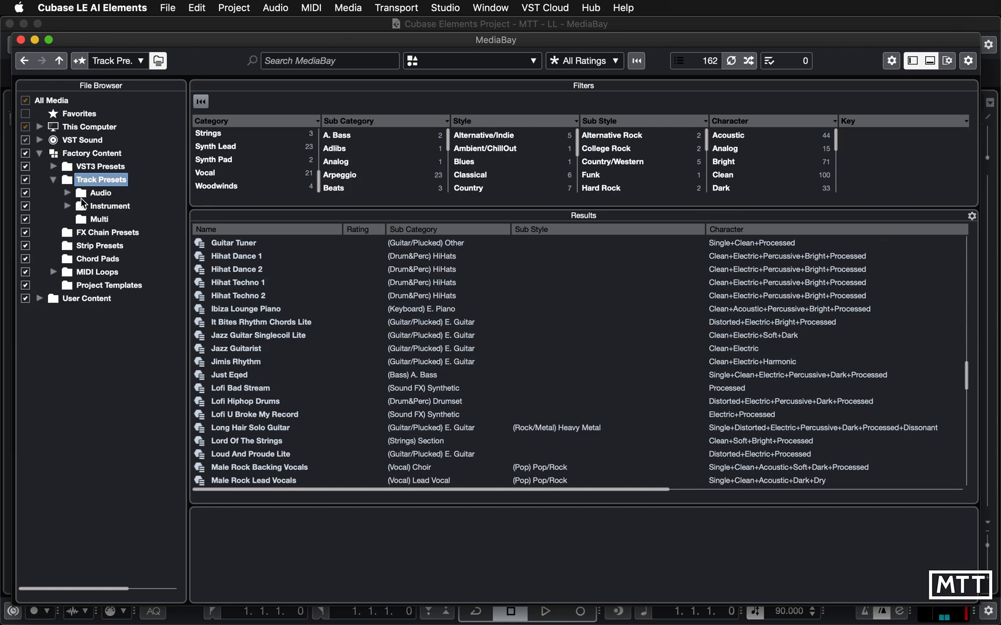
left_click(64, 180)
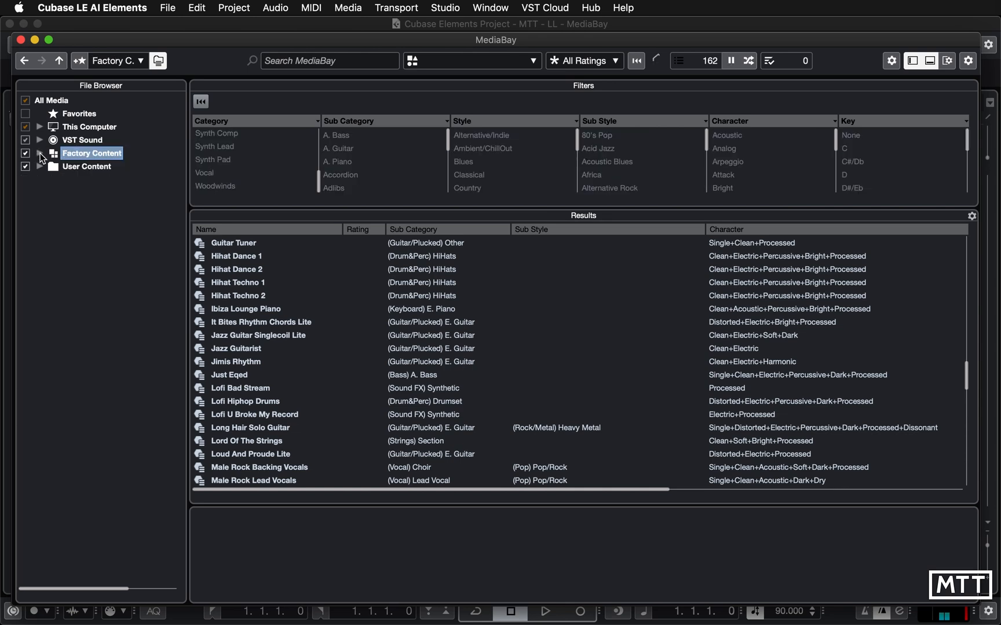
Expand and collapse User Content, then expand This Computer to show its folders
left_click(38, 167)
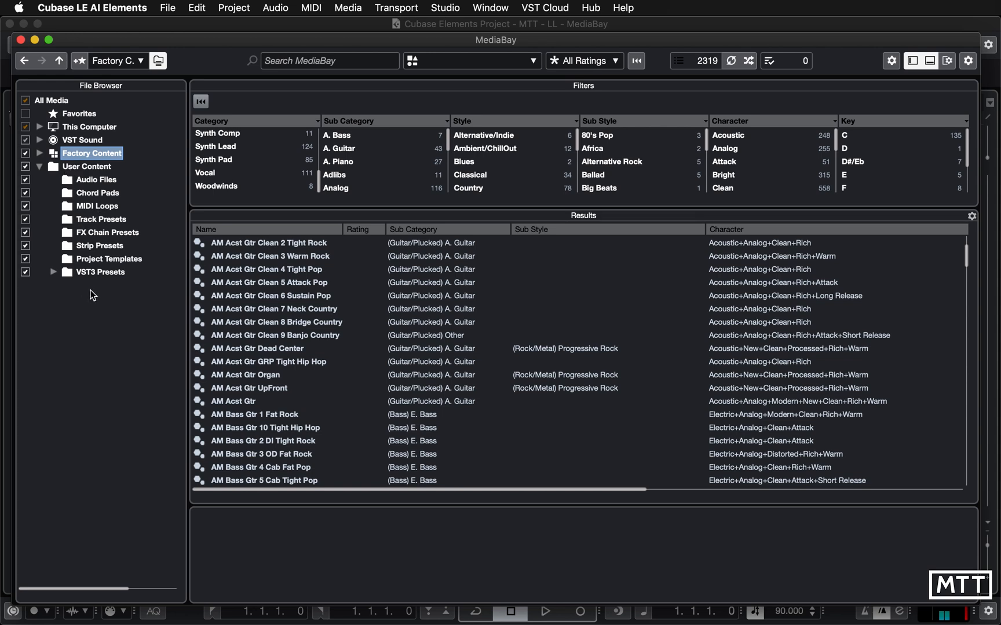
mouse_move(64, 275)
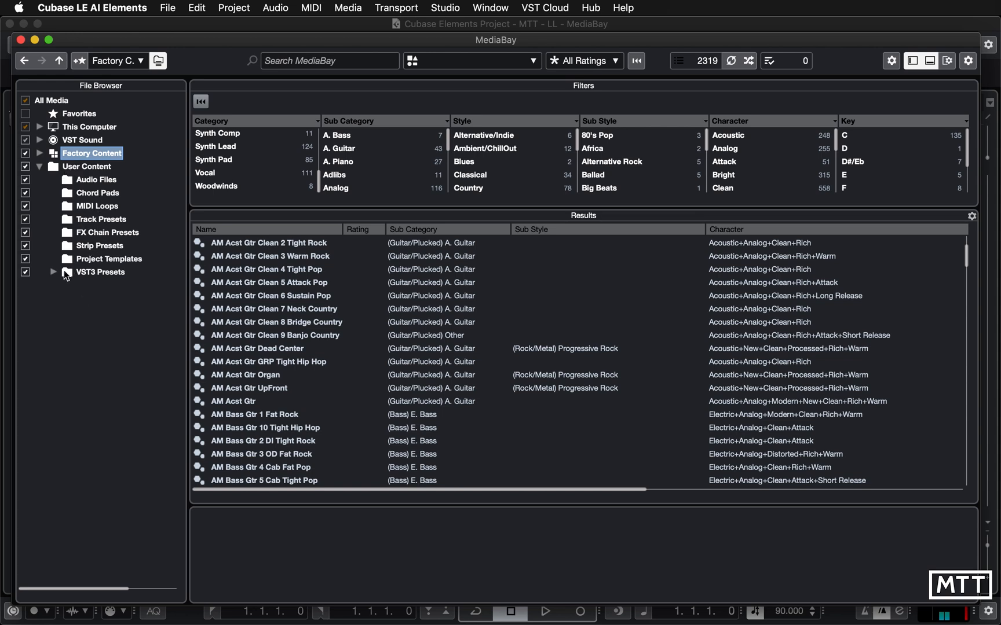
left_click(38, 166)
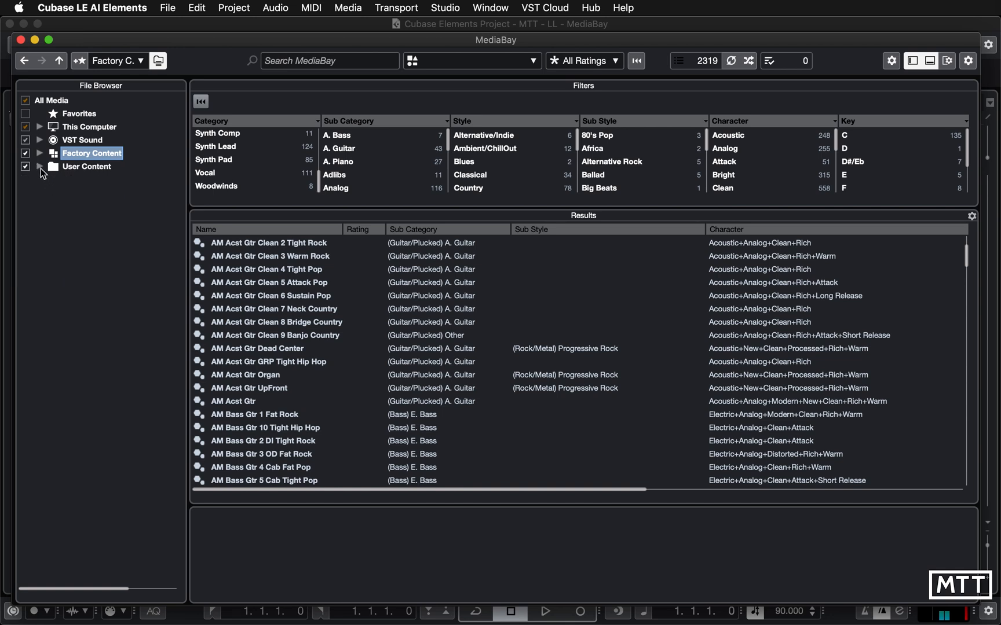
mouse_move(45, 142)
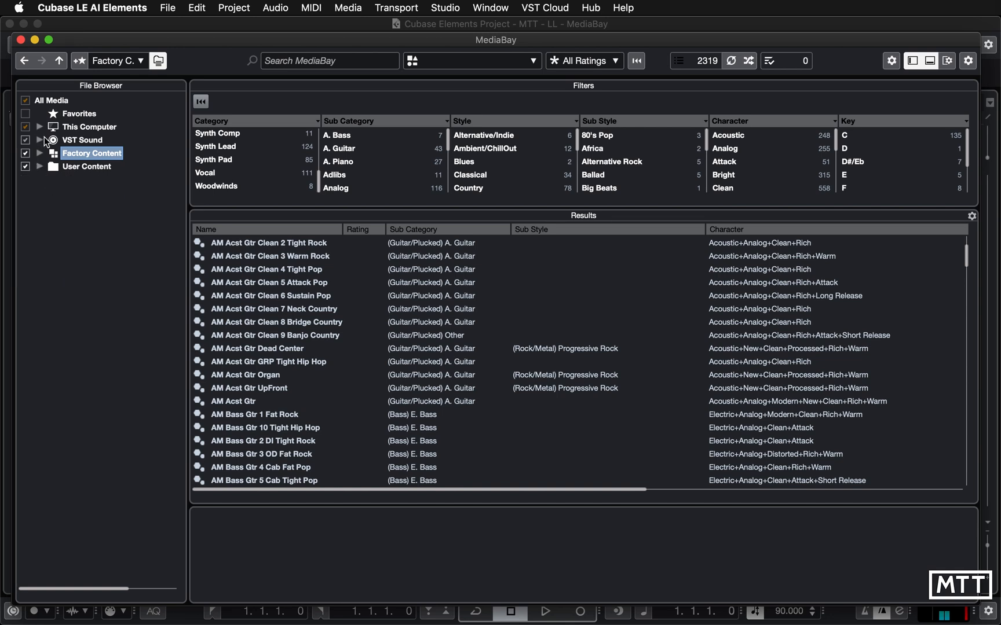
left_click(39, 126)
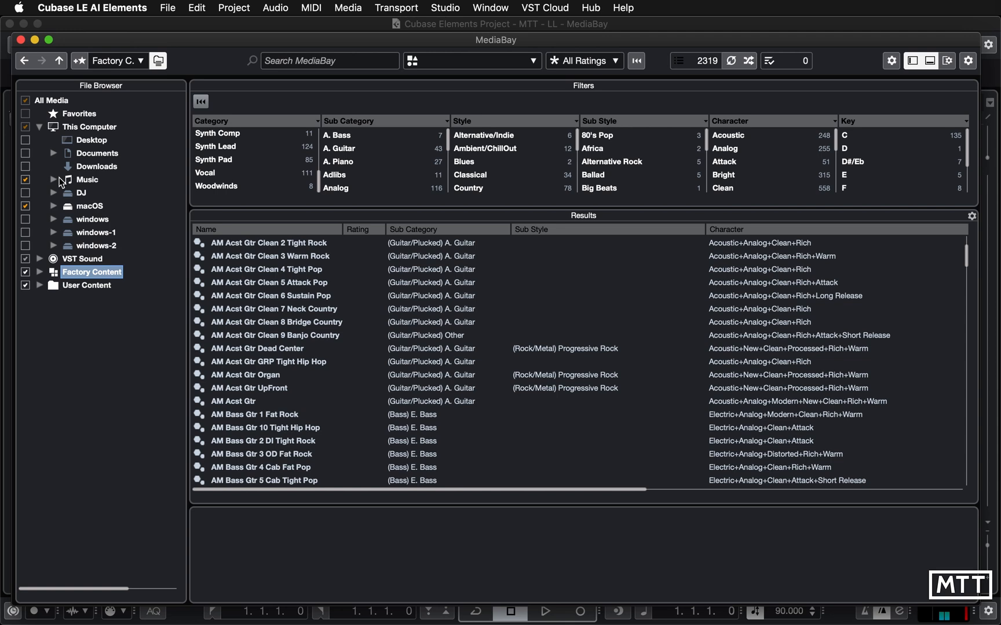
mouse_move(93, 155)
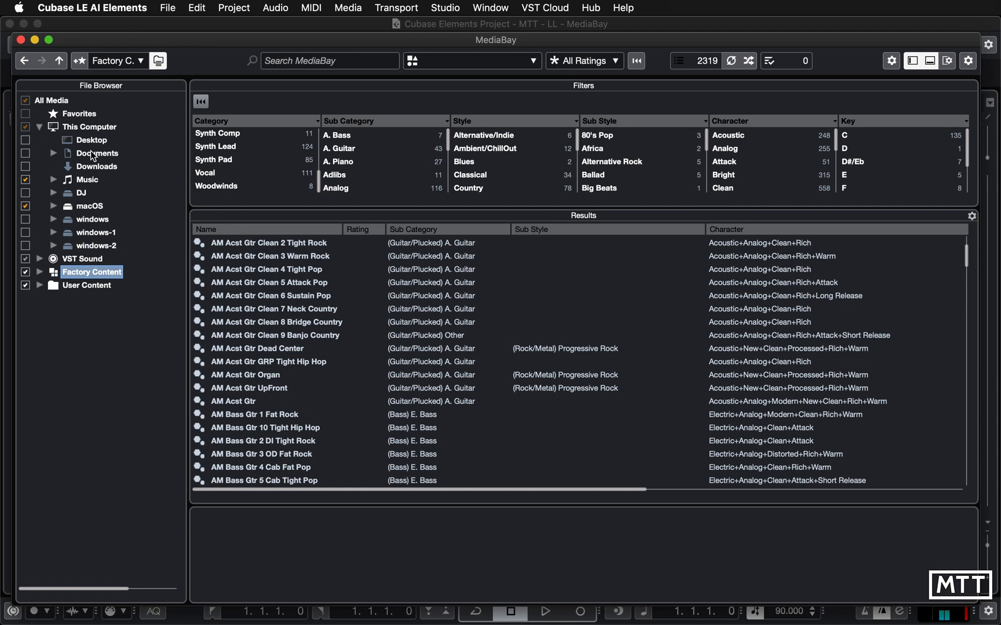
mouse_move(80, 212)
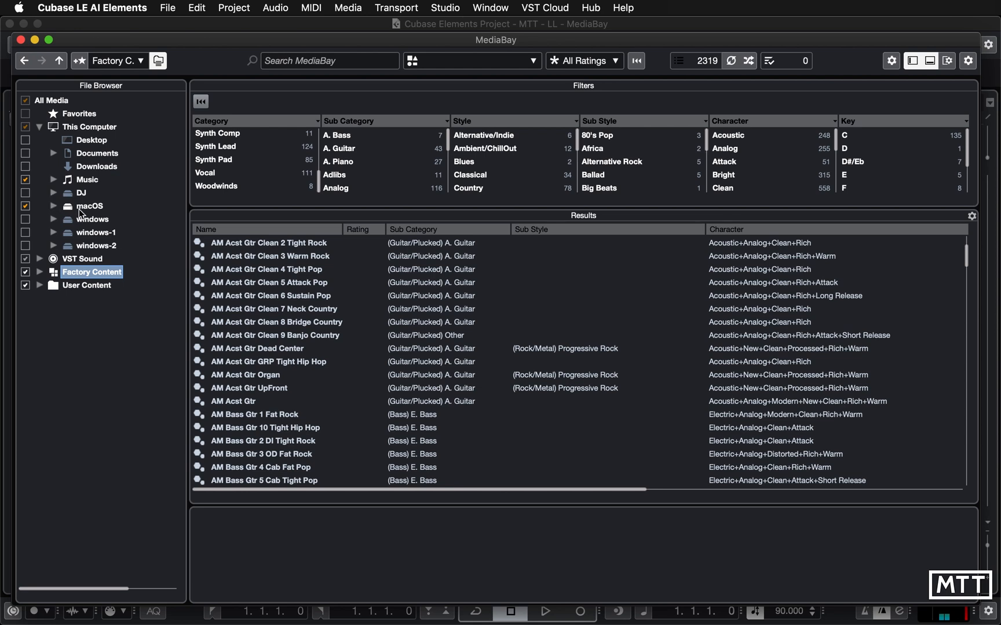
mouse_move(89, 209)
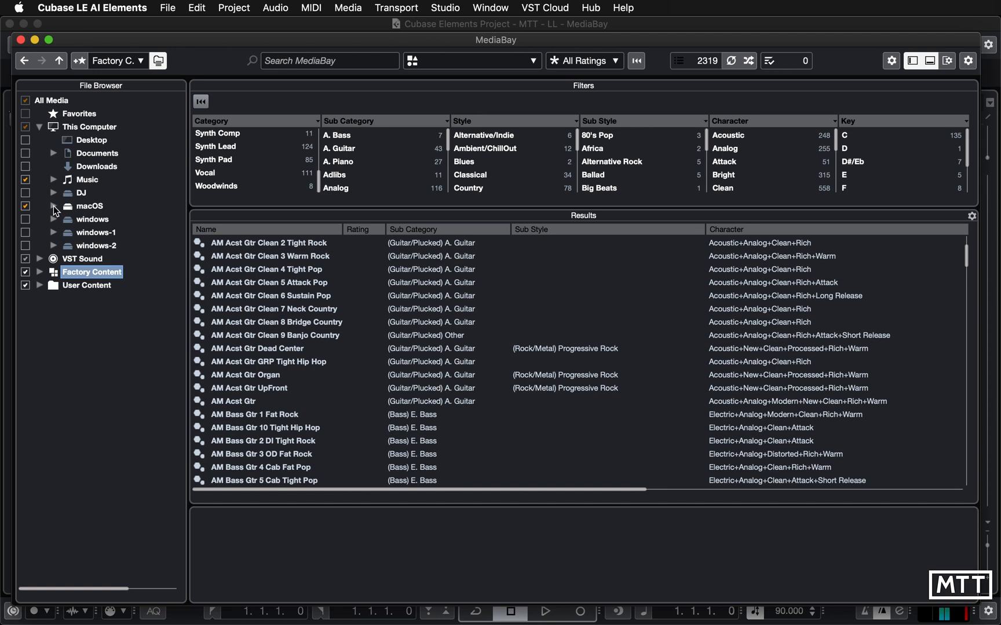
Drill through macOS > Users > home folder to Loopmasters, and widen the folder tree
left_click(53, 206)
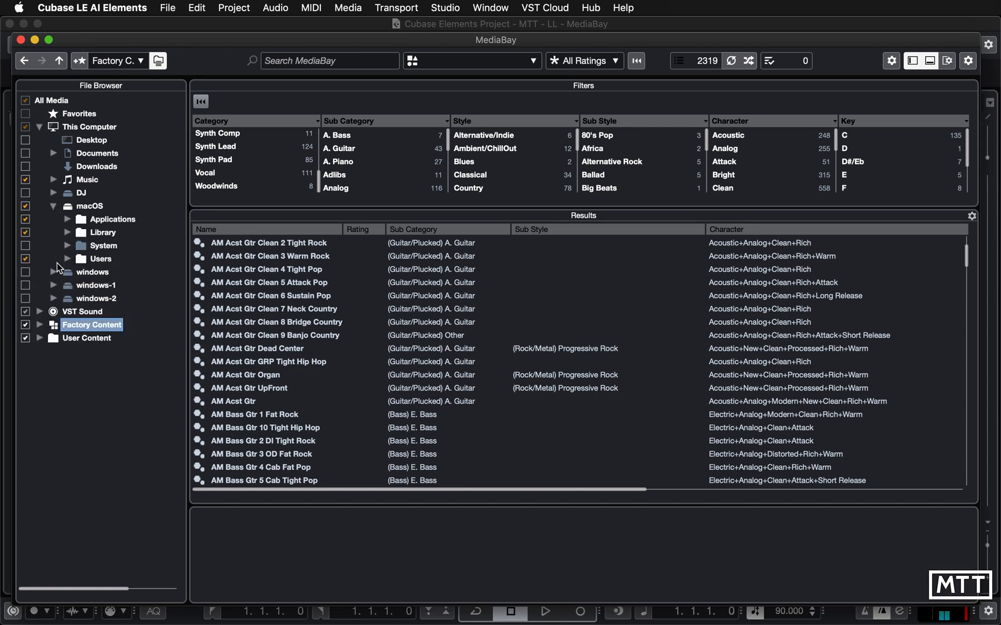
left_click(68, 259)
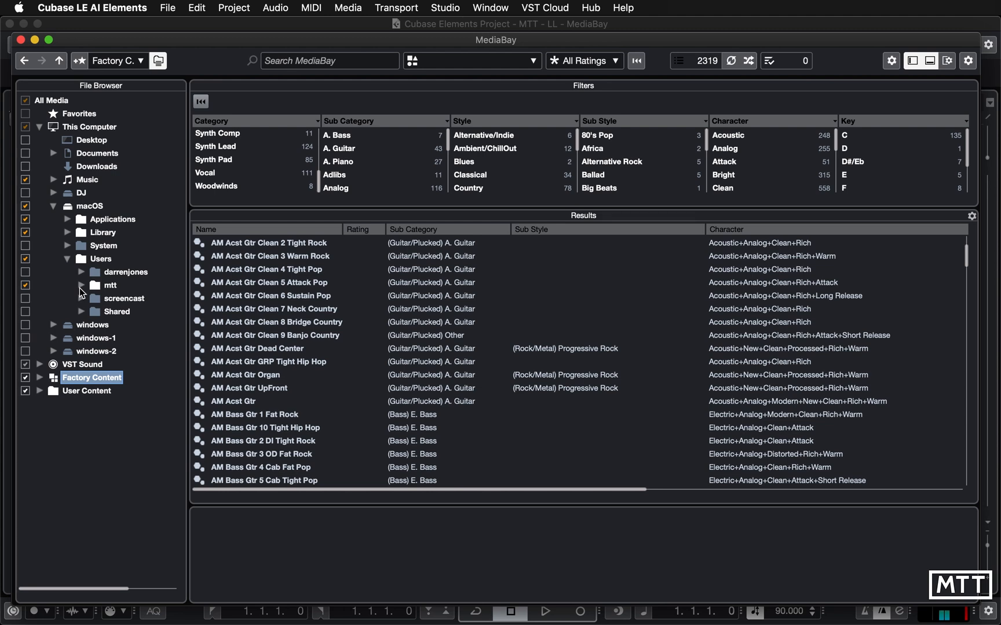
left_click(81, 285)
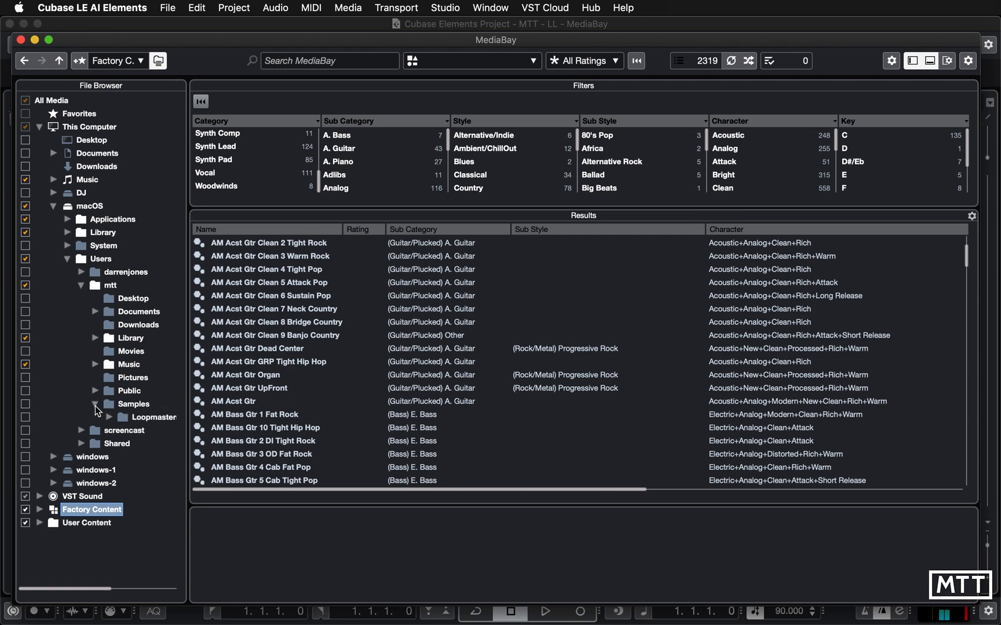
left_click(110, 417)
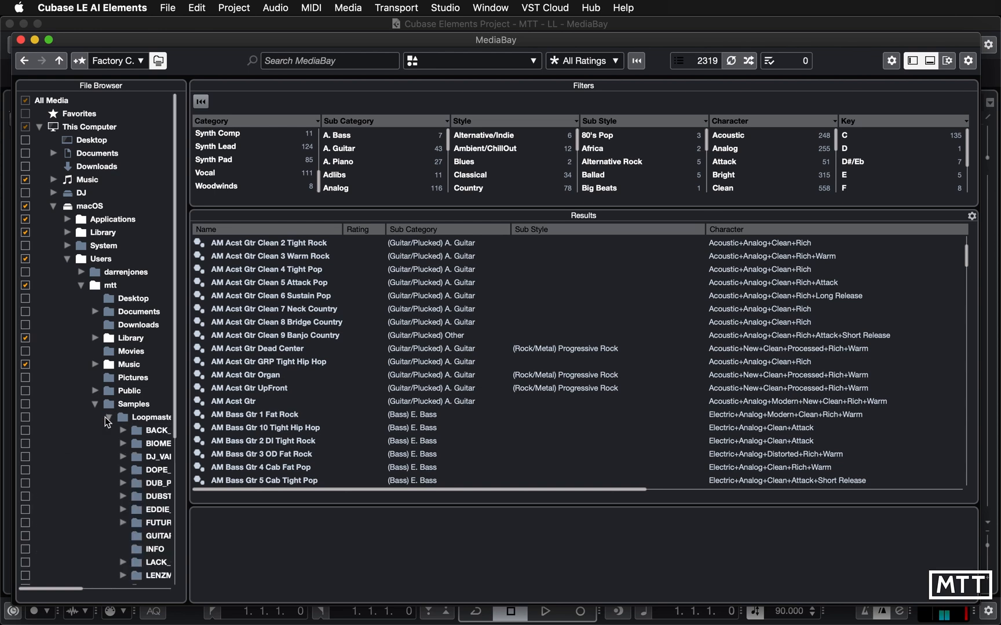
left_click_drag(187, 401, 223, 400)
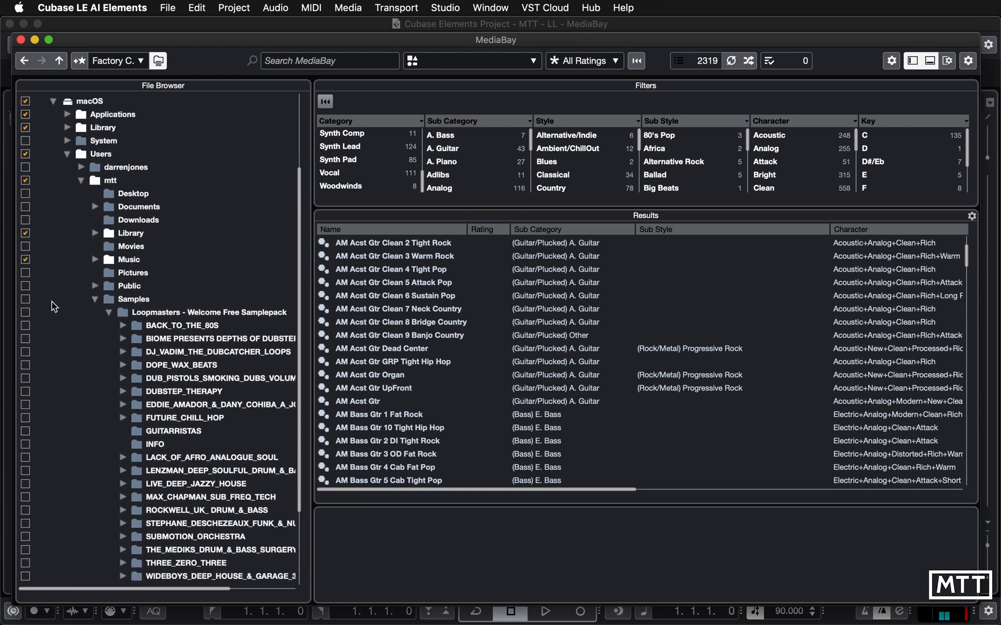
Include the Samples folder and list its Loopmasters audio files in the results
left_click(25, 299)
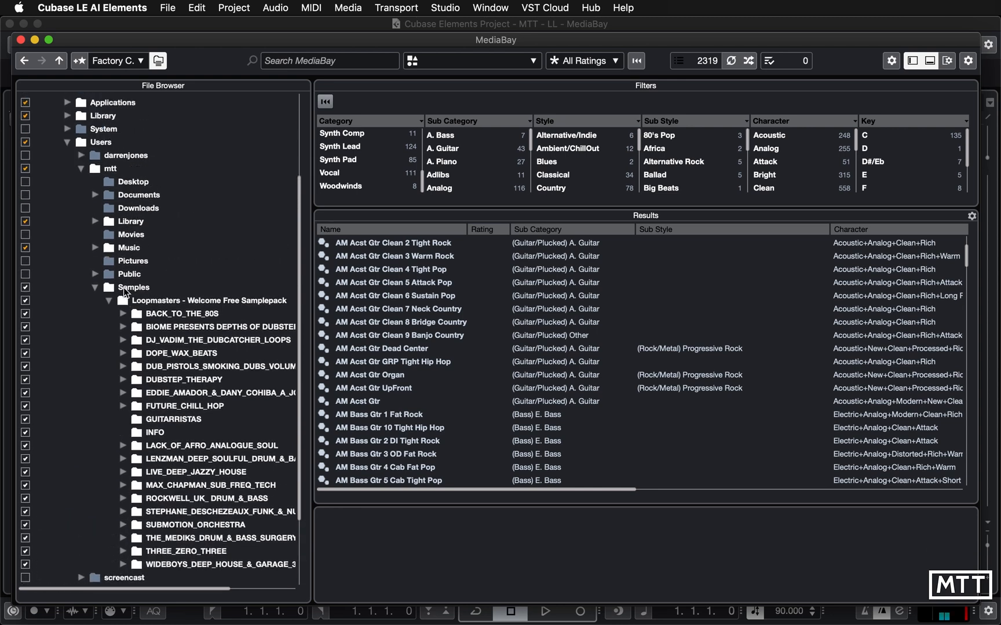
left_click(133, 287)
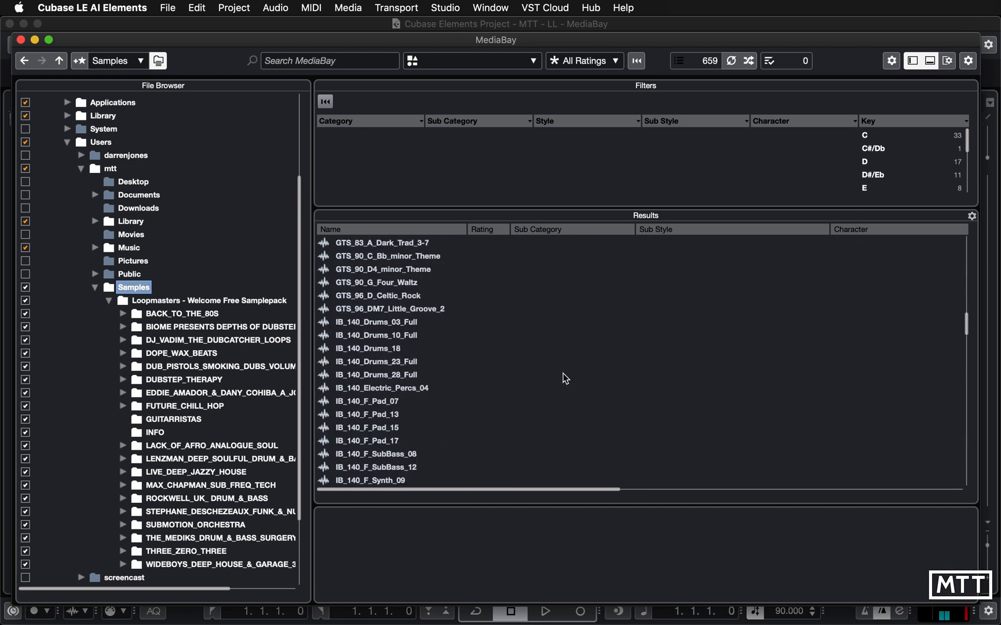
scroll("down", 3)
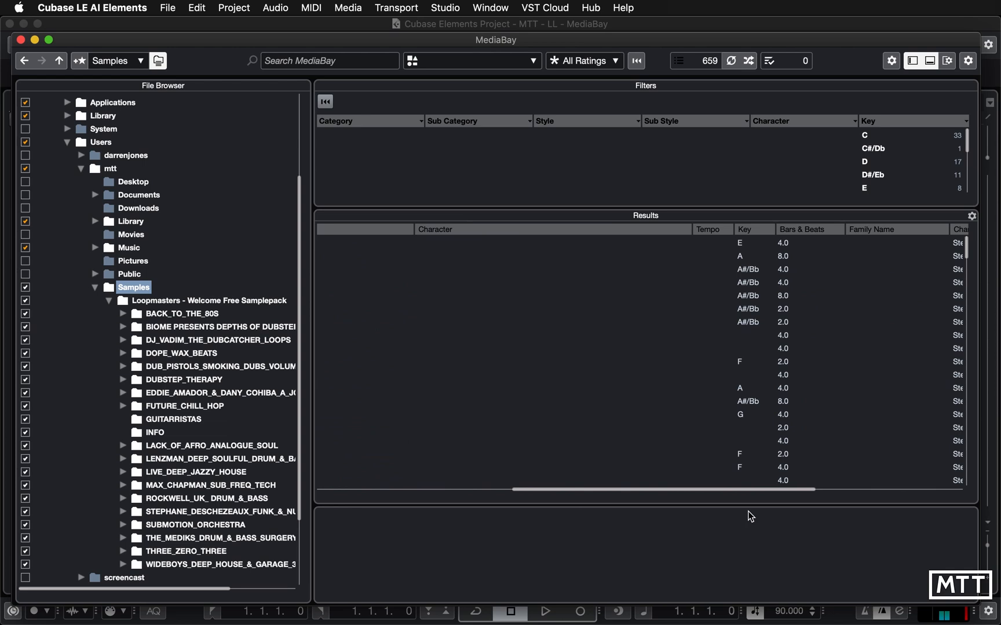
scroll("right", 3)
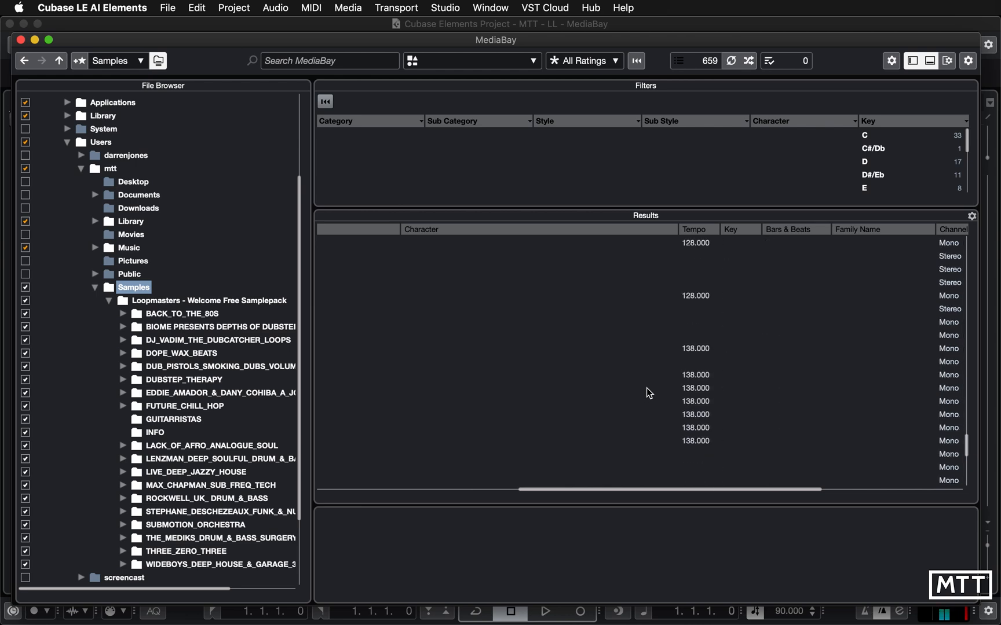
Sort the Samples results by tempo and scroll through the loops
left_click(699, 230)
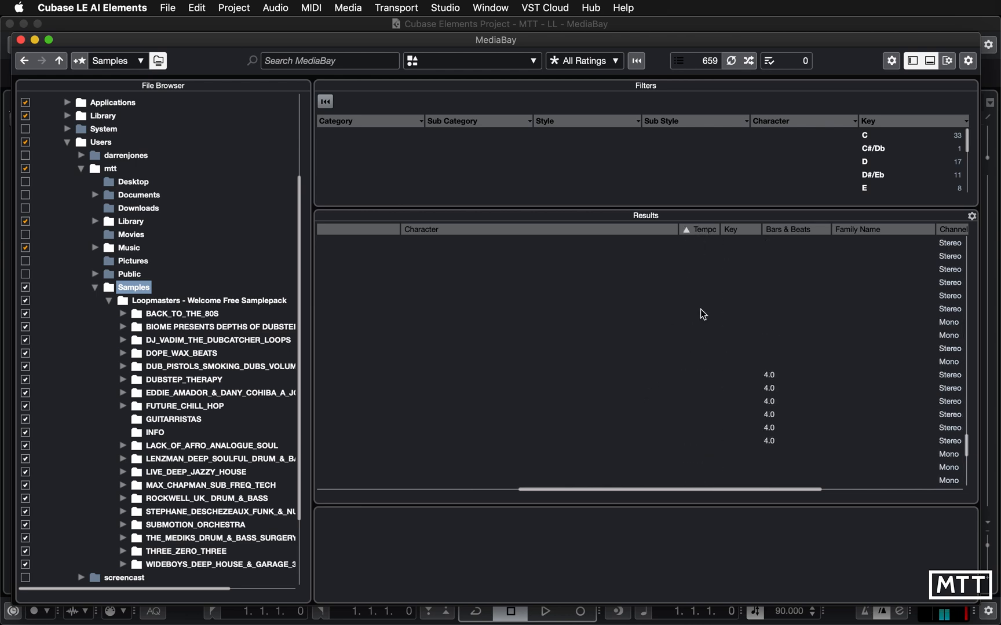
scroll("down", 3)
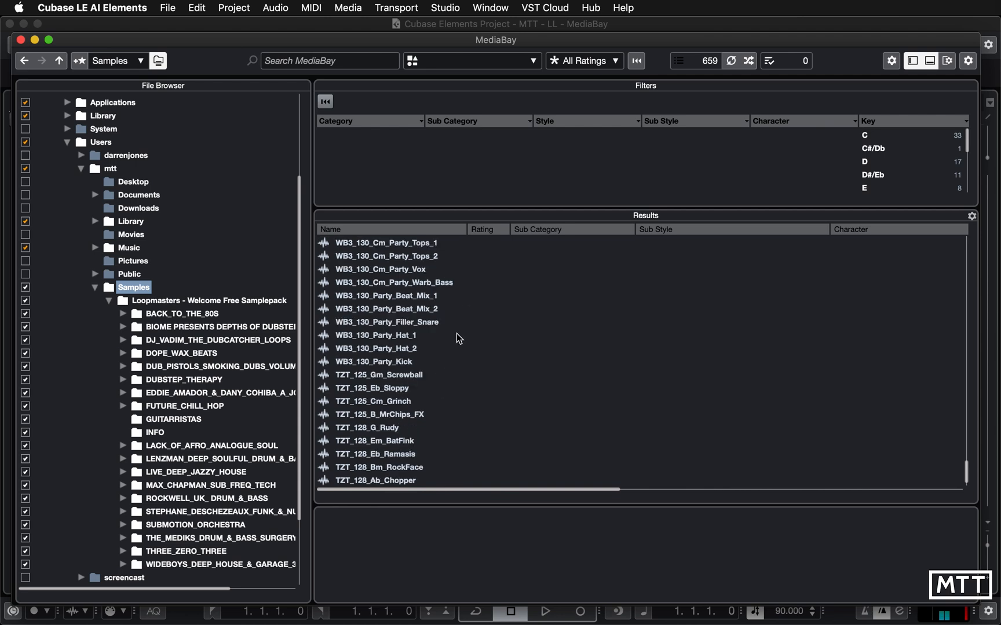
scroll("down", 3)
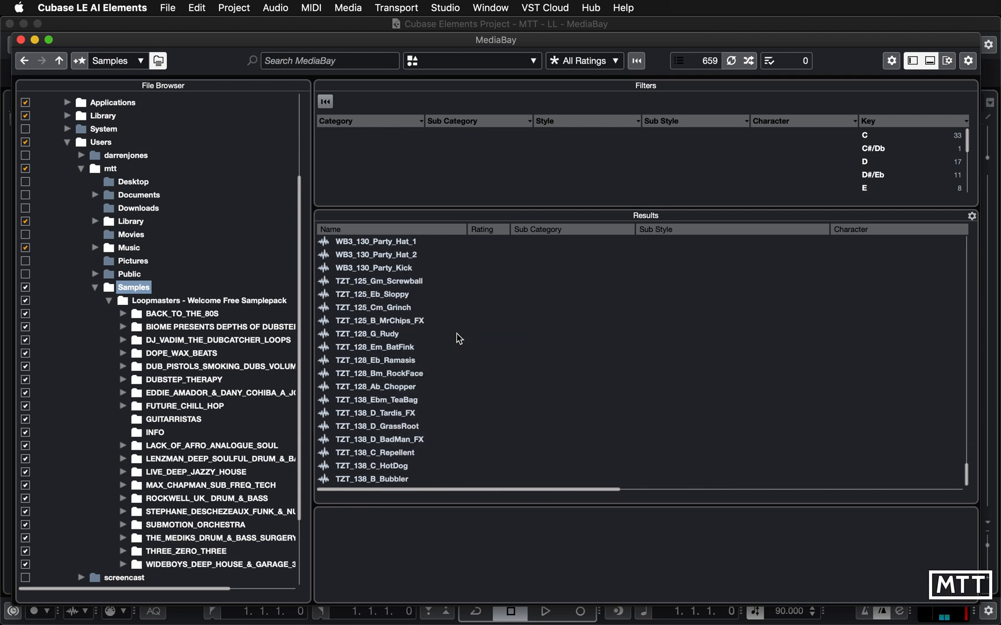
mouse_move(477, 476)
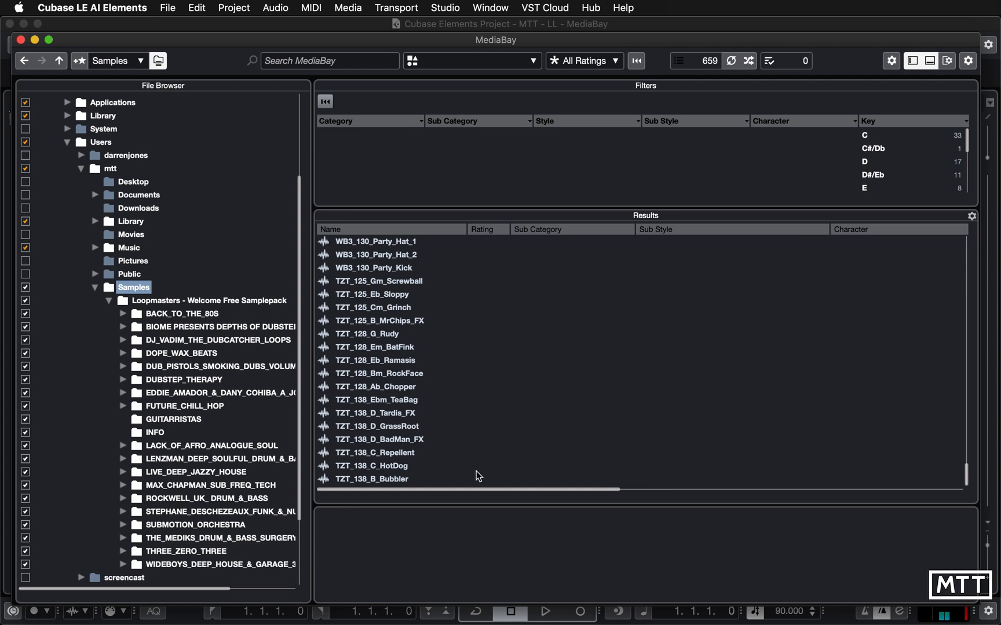
mouse_move(396, 335)
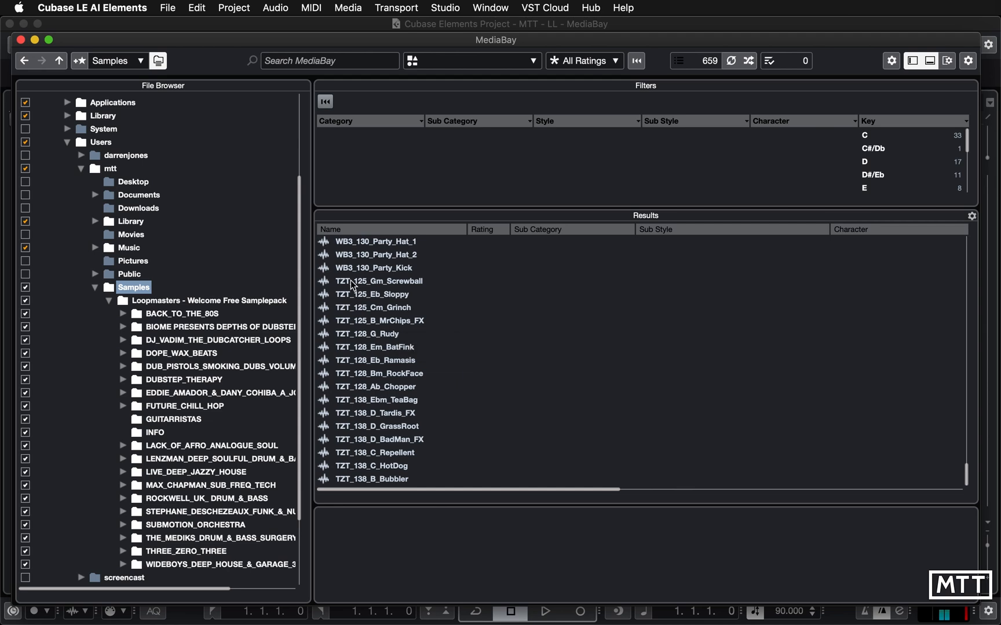
Select and audition the TZT_125_Gm_Screwball loop twice in the Previewer
left_click(388, 281)
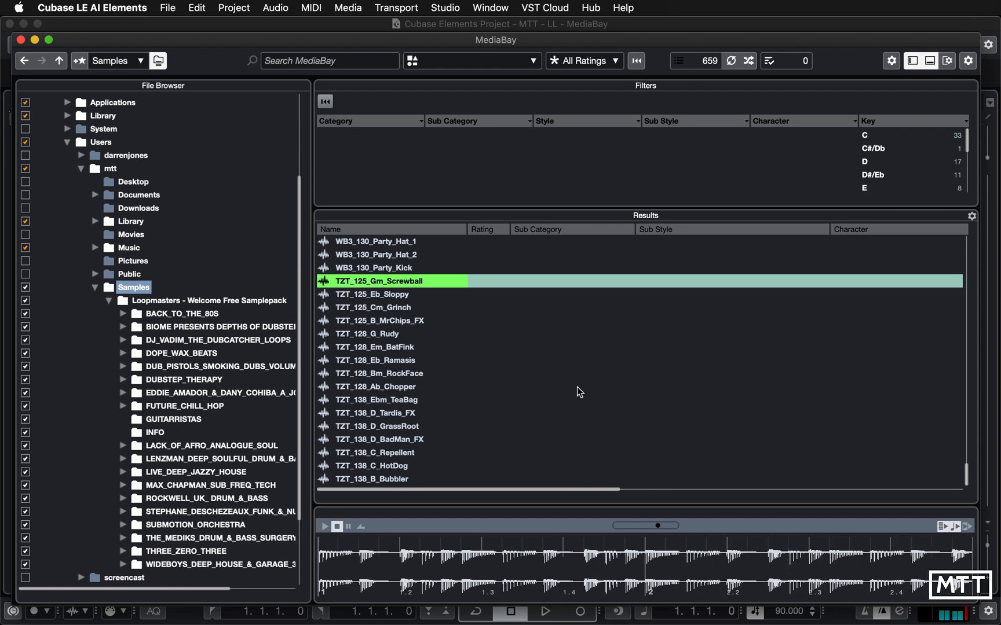
mouse_move(588, 401)
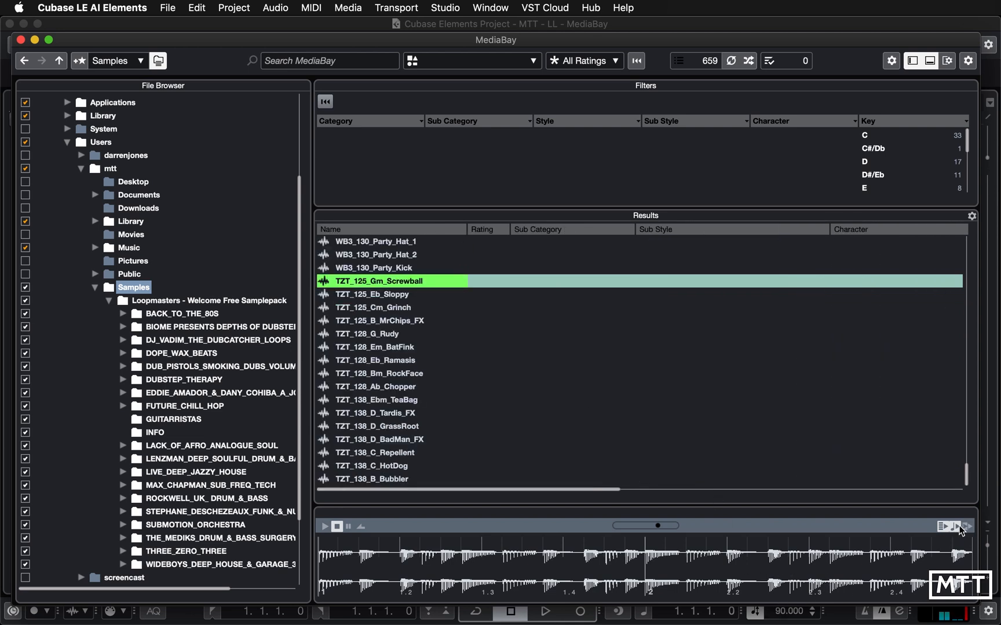
mouse_move(954, 527)
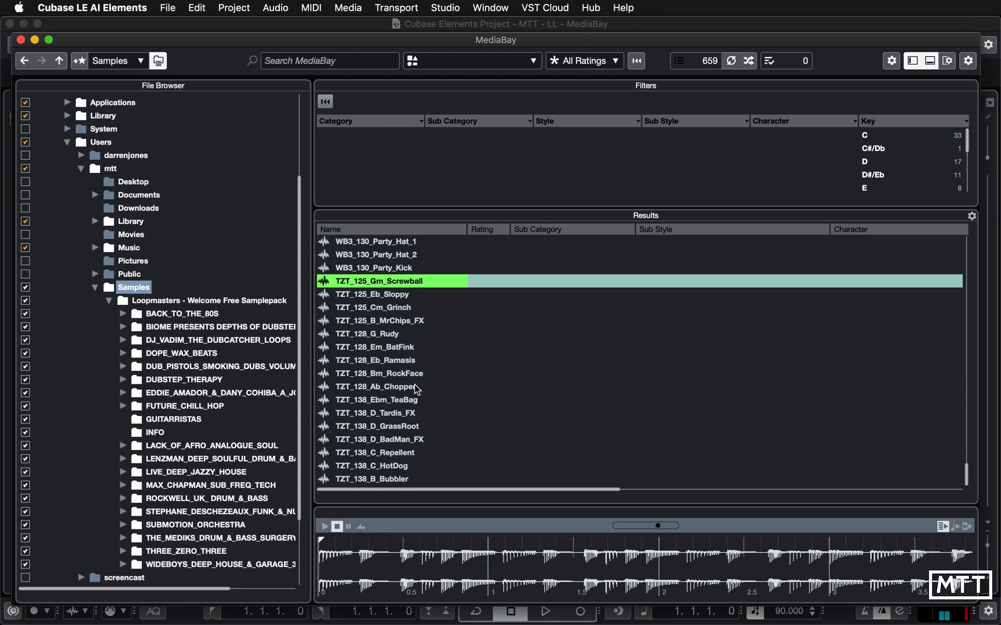
left_click(324, 527)
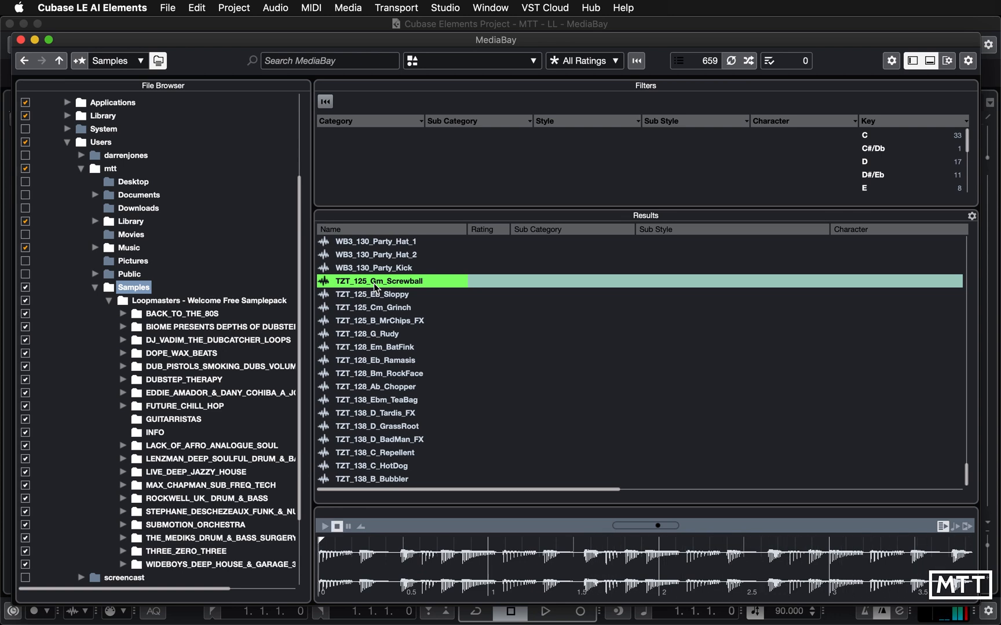
mouse_move(438, 358)
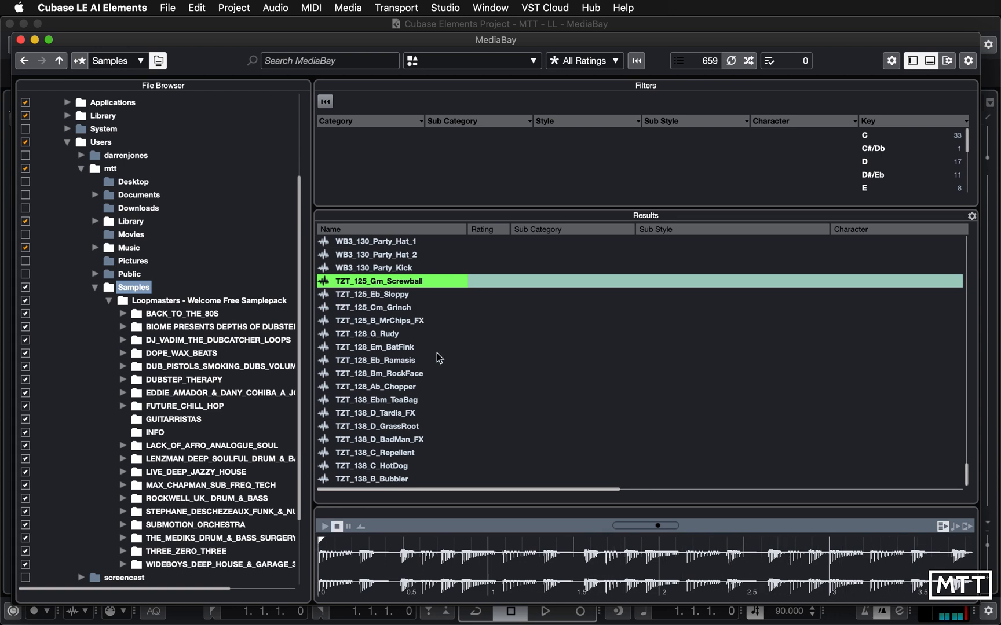
mouse_move(410, 444)
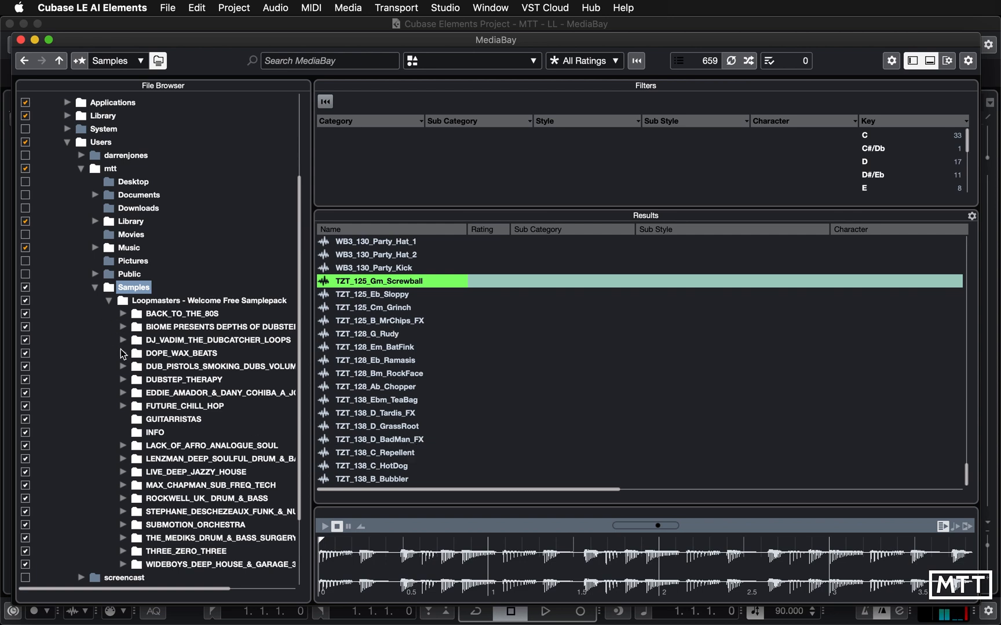
mouse_move(134, 351)
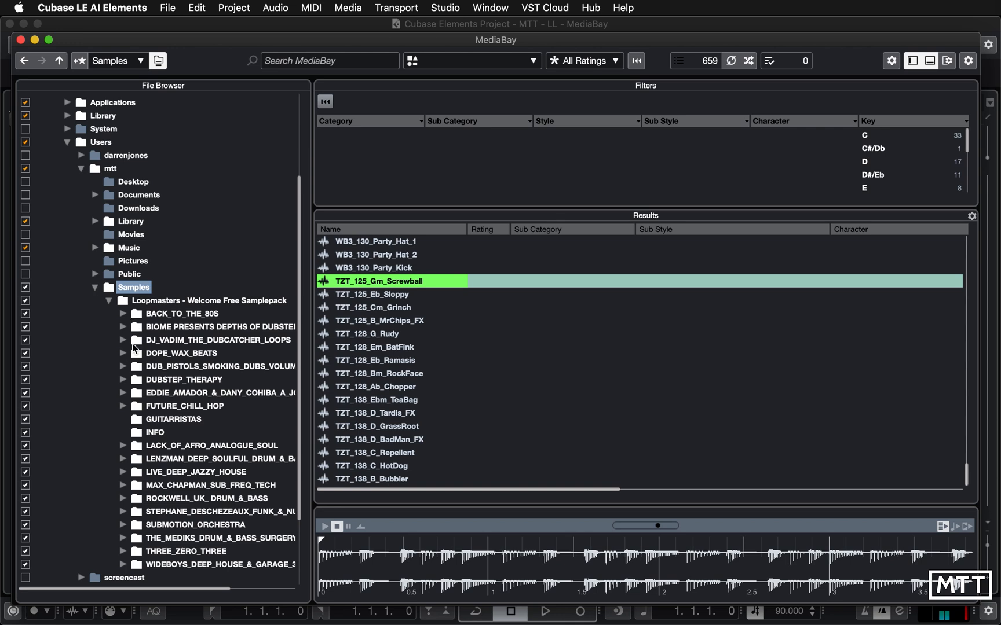
mouse_move(67, 417)
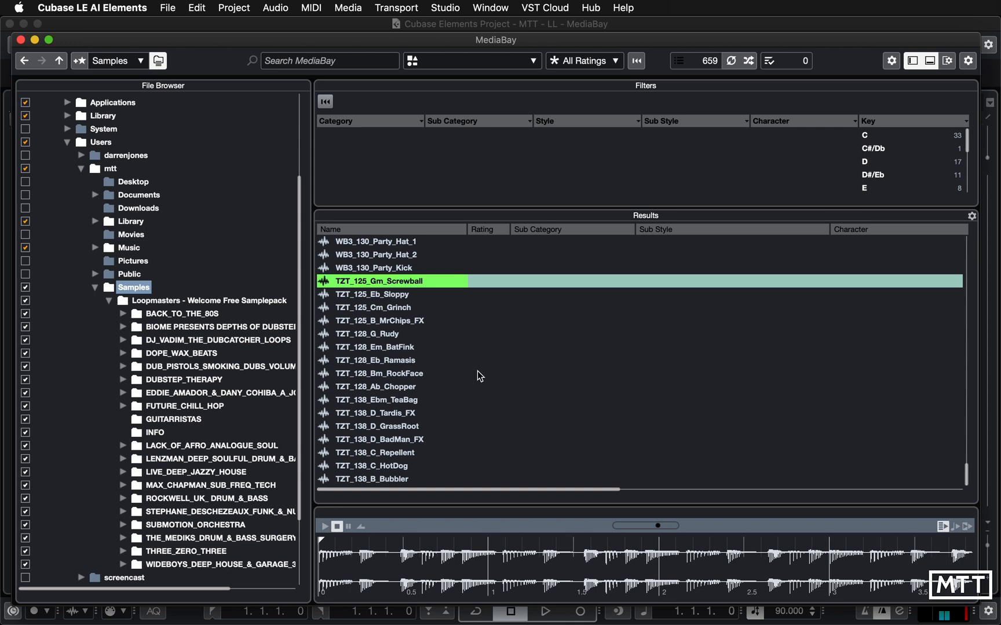
mouse_move(652, 377)
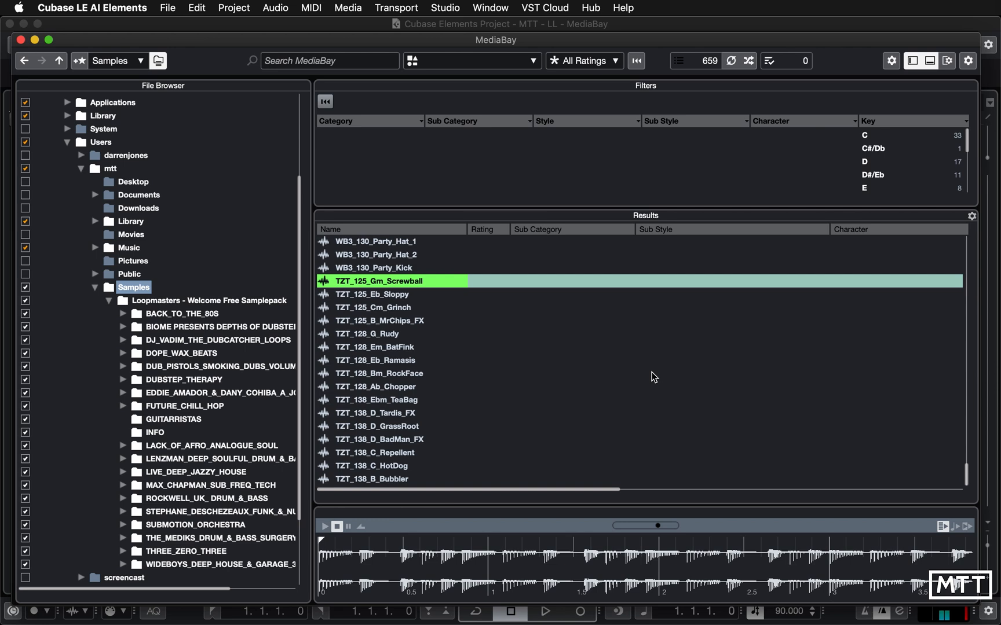
mouse_move(108, 283)
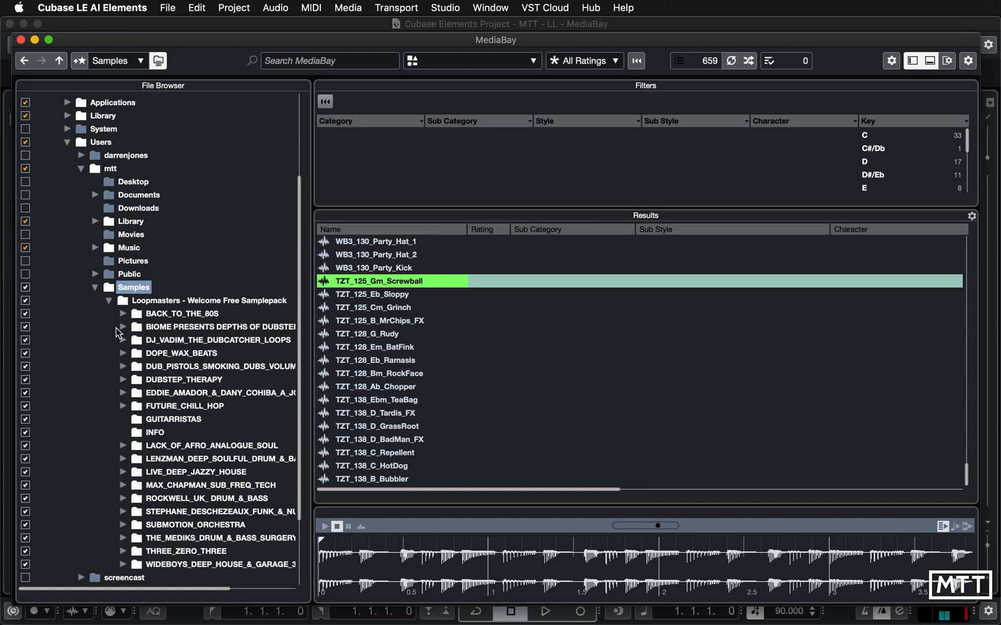
mouse_move(153, 333)
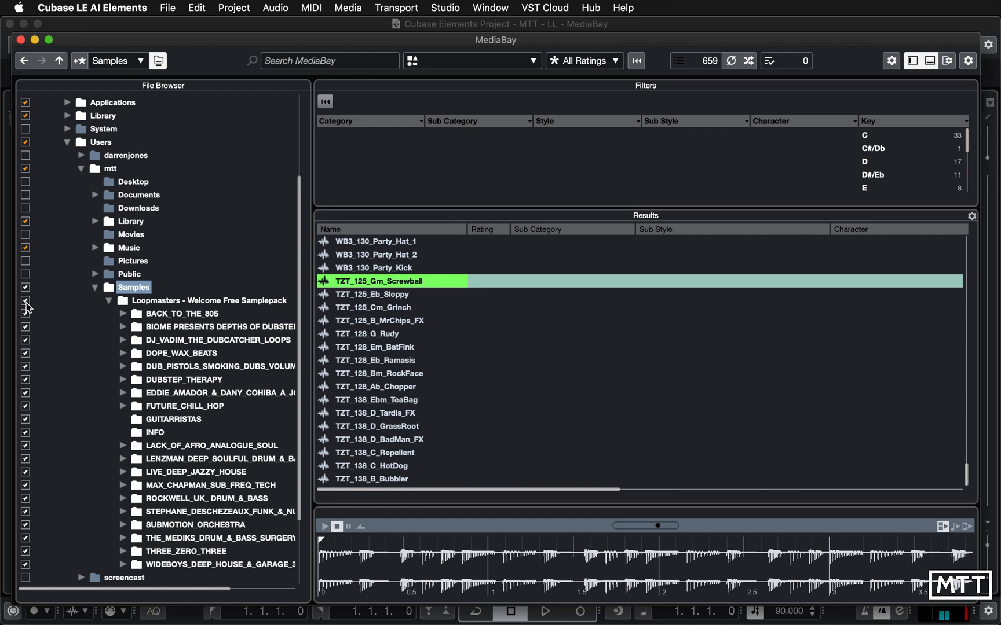
left_click(25, 300)
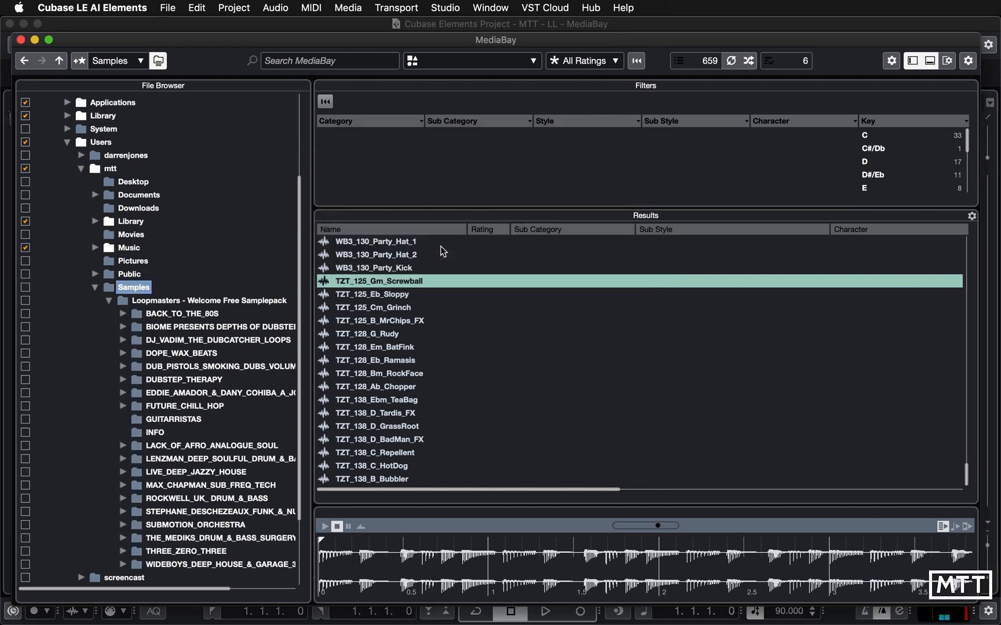
left_click(25, 287)
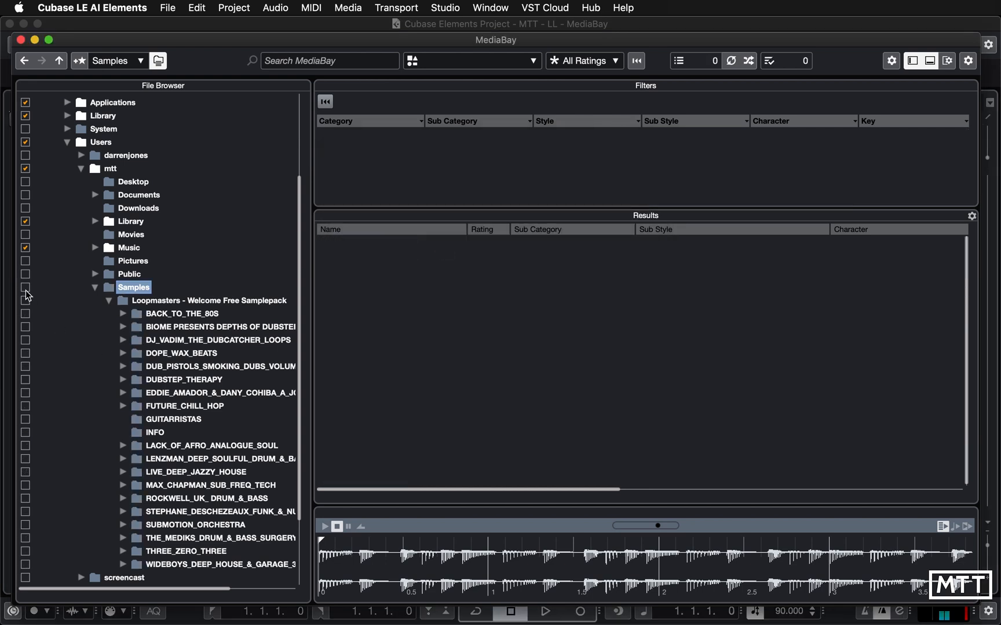
left_click(24, 287)
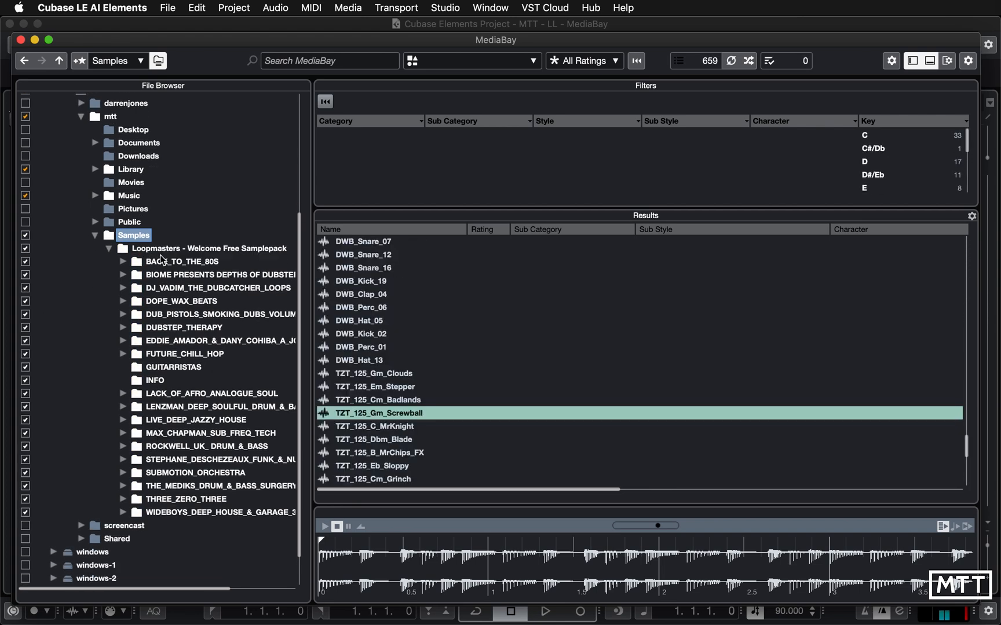
mouse_move(200, 246)
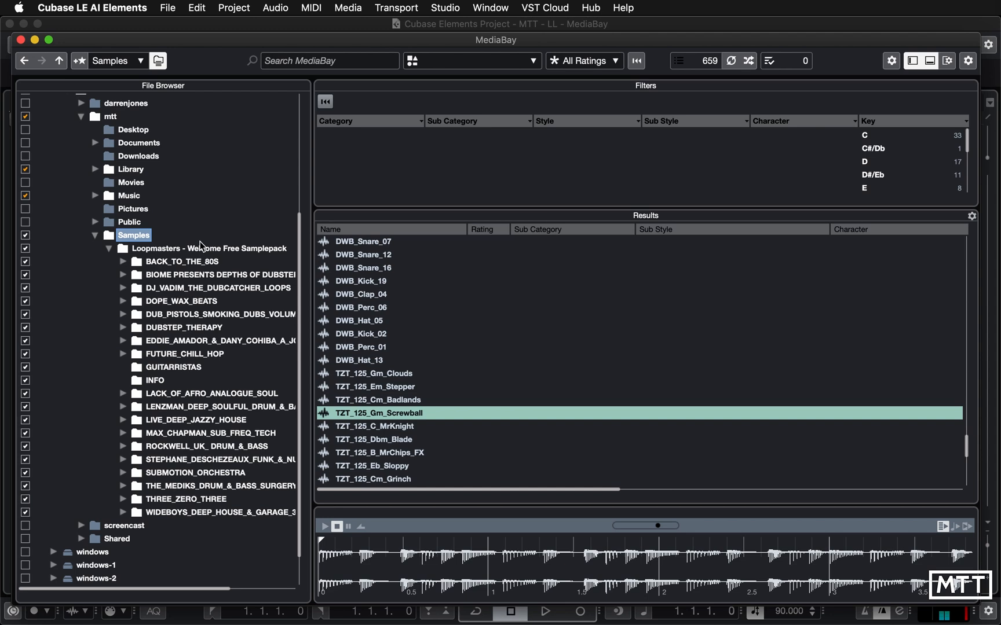
mouse_move(941, 504)
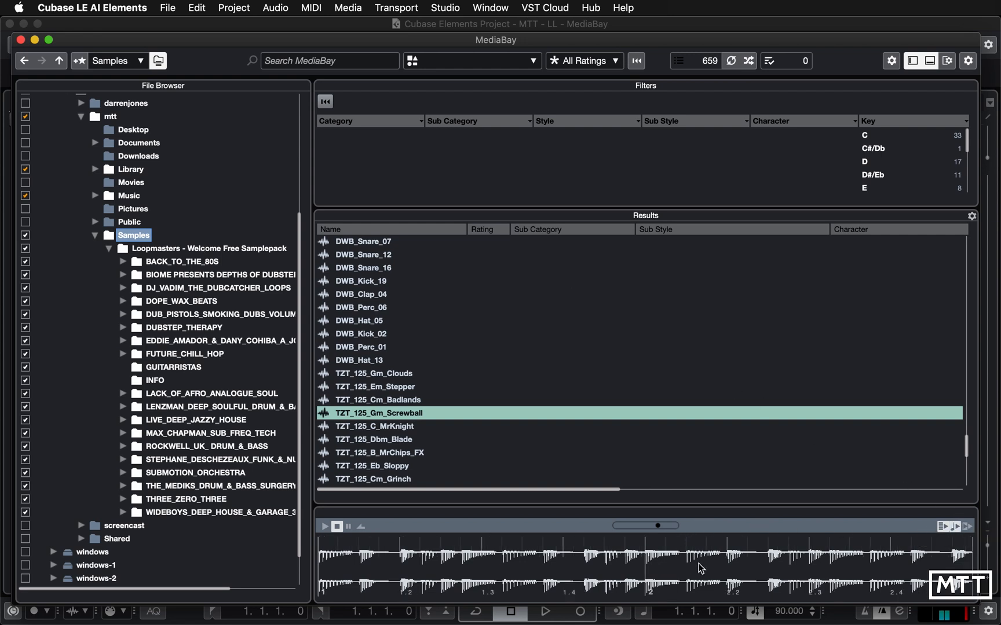
mouse_move(733, 570)
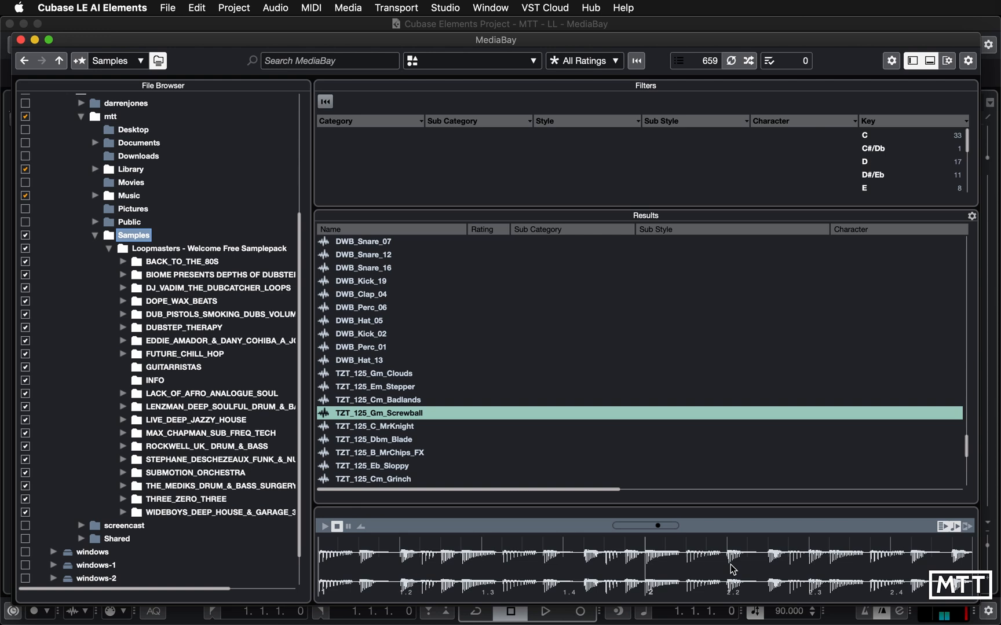
mouse_move(968, 539)
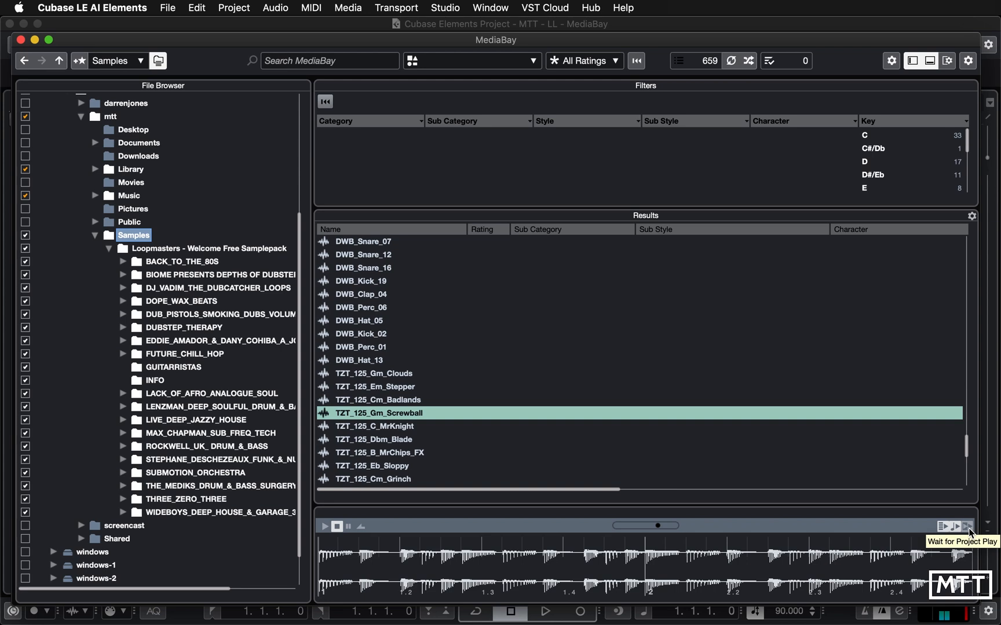
mouse_move(202, 461)
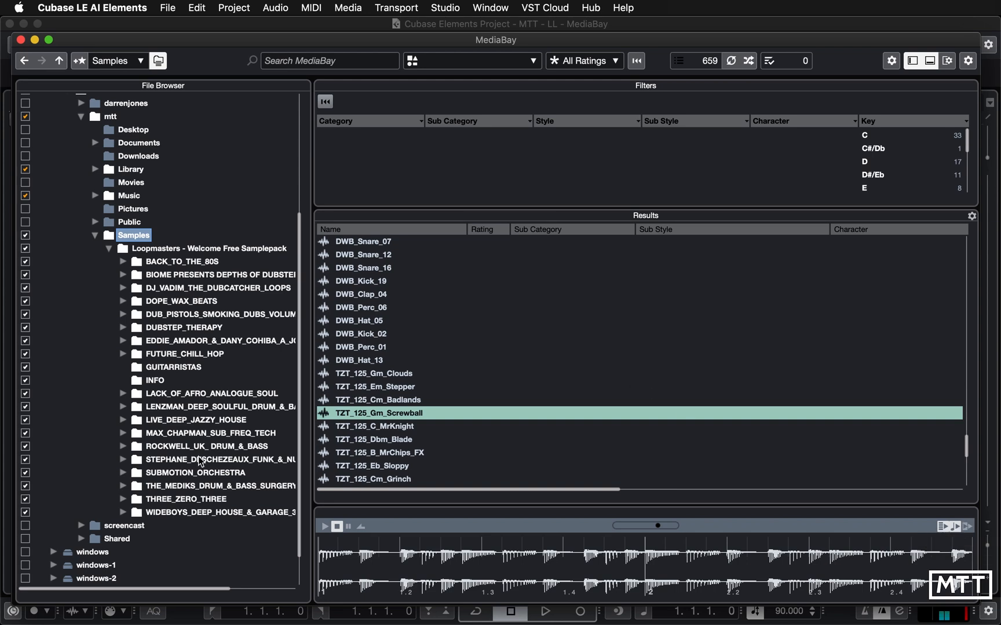
mouse_move(261, 393)
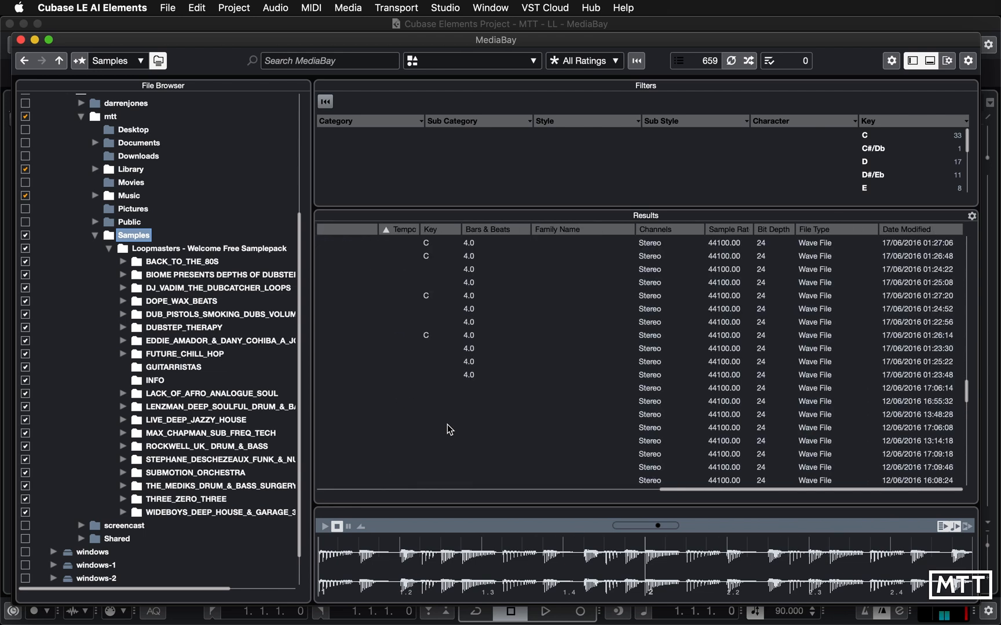
mouse_move(755, 273)
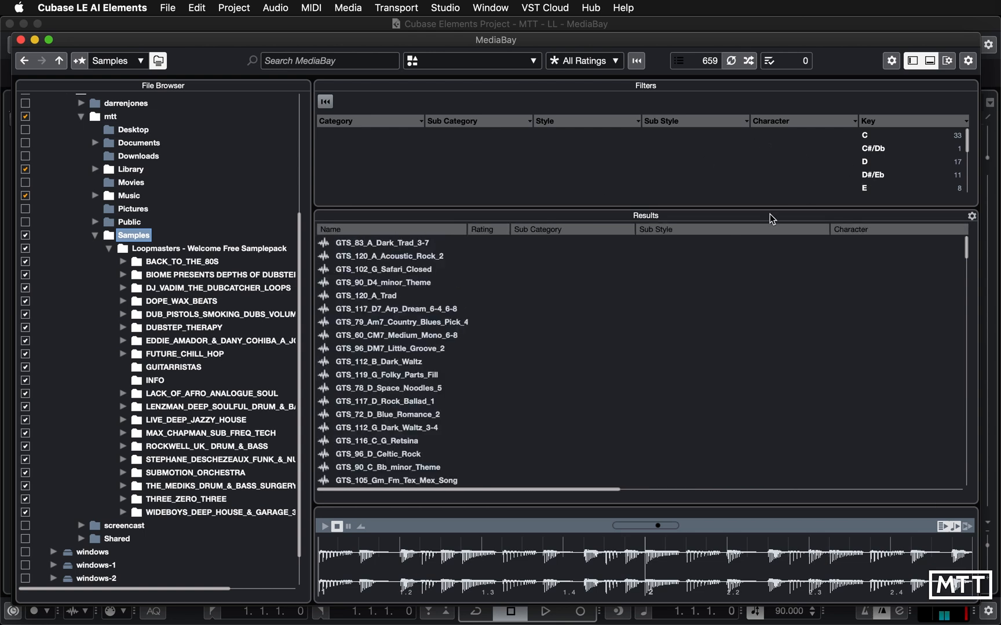
mouse_move(453, 135)
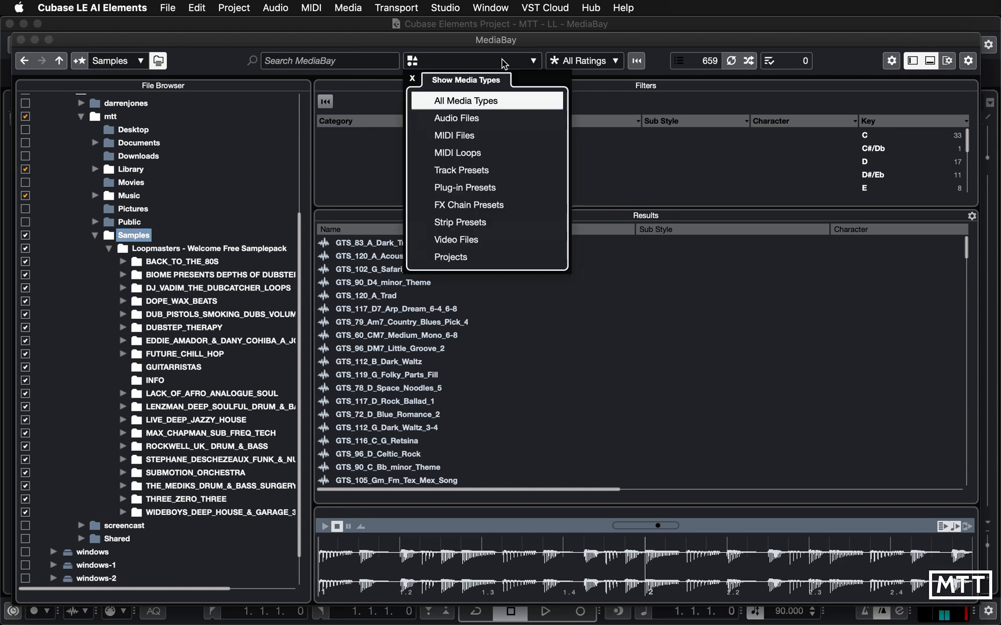
mouse_move(390, 220)
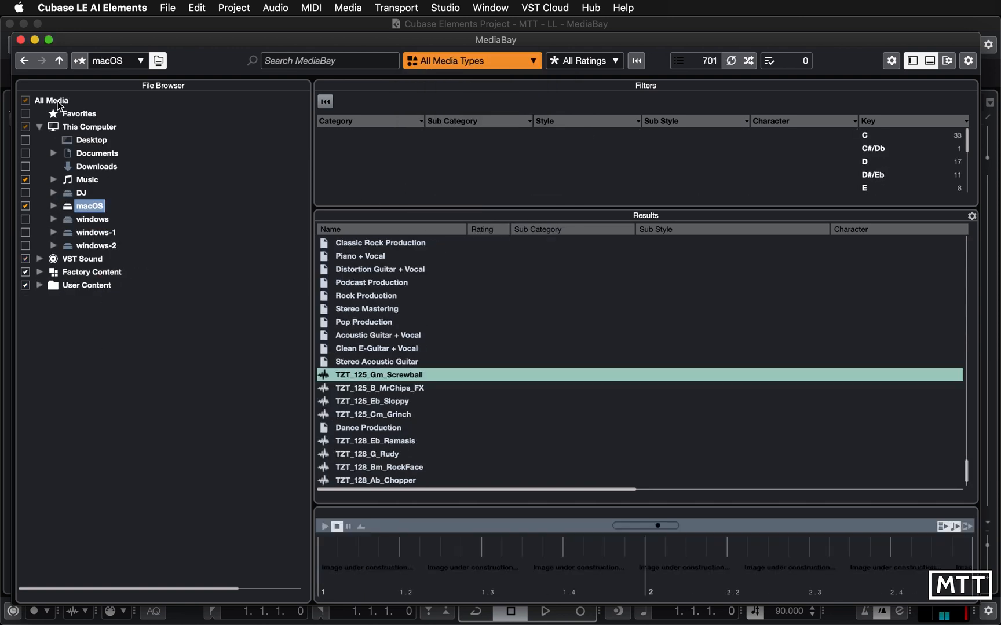
Browse All Media and filter the media types to Audio Files
left_click(51, 100)
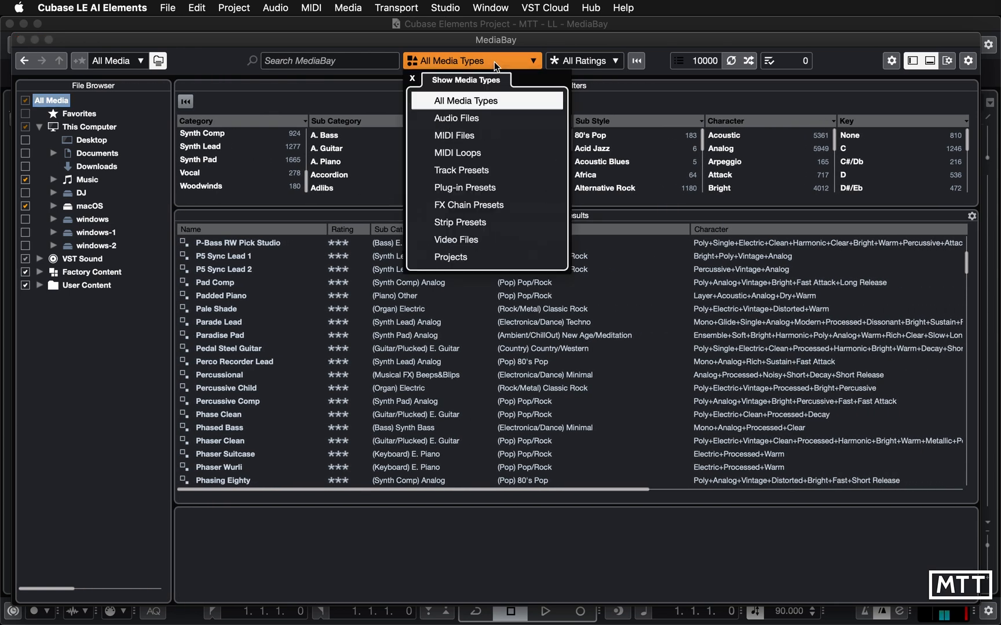
left_click(456, 118)
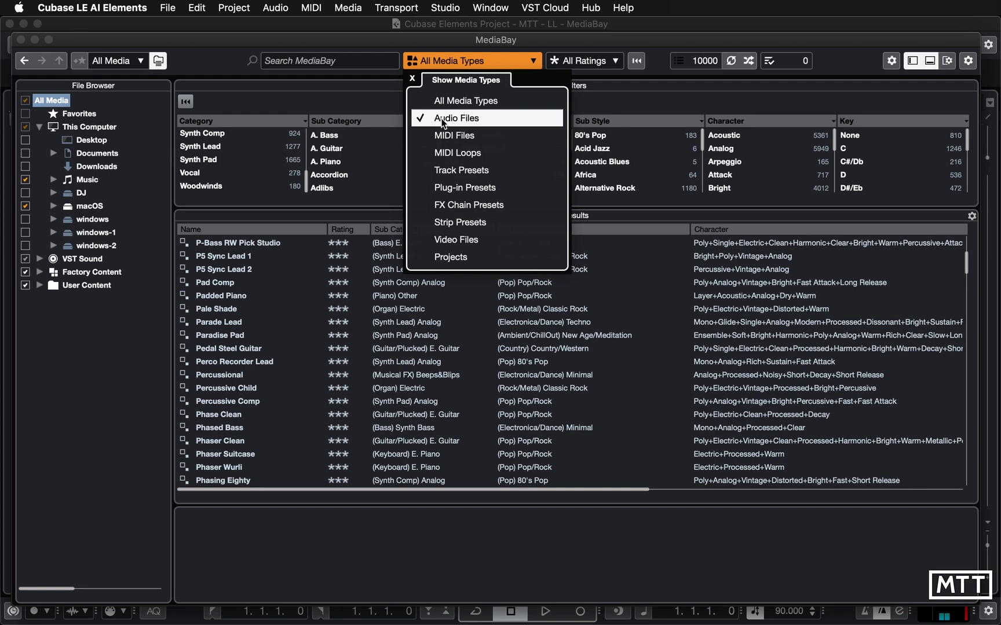
left_click(455, 118)
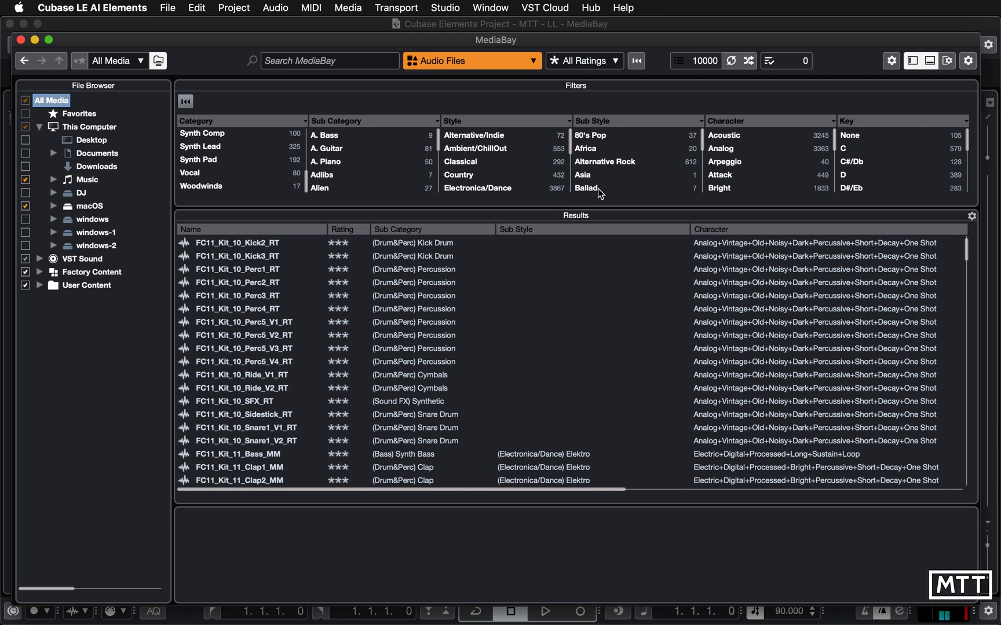
mouse_move(385, 165)
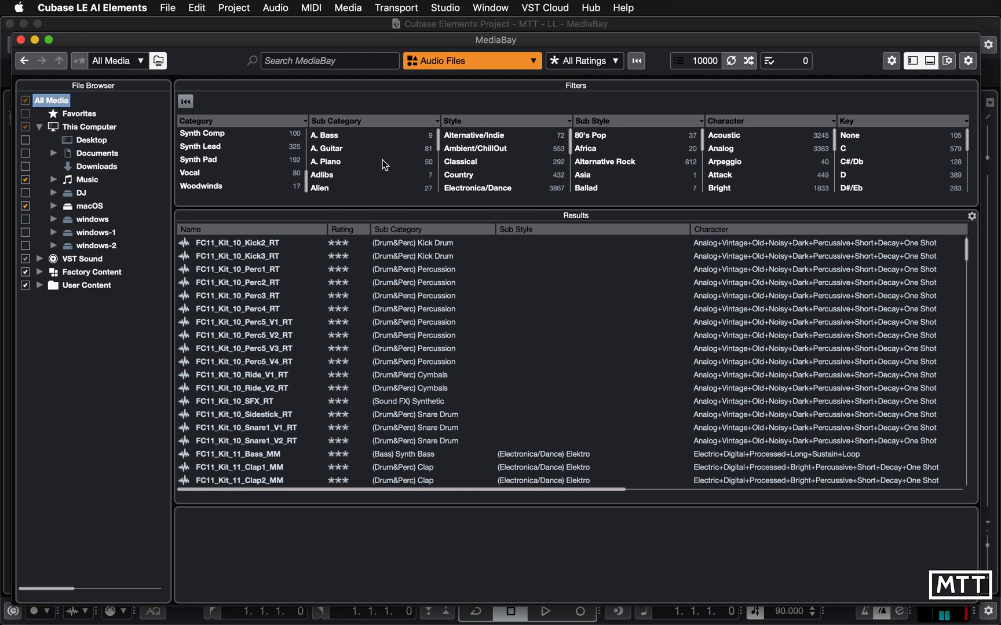
mouse_move(272, 187)
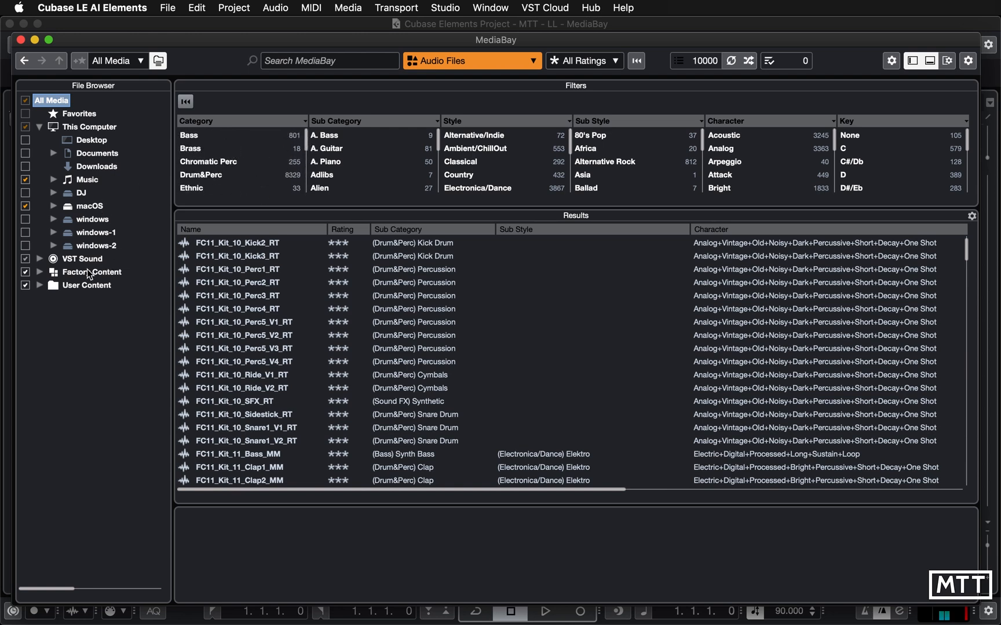
mouse_move(203, 222)
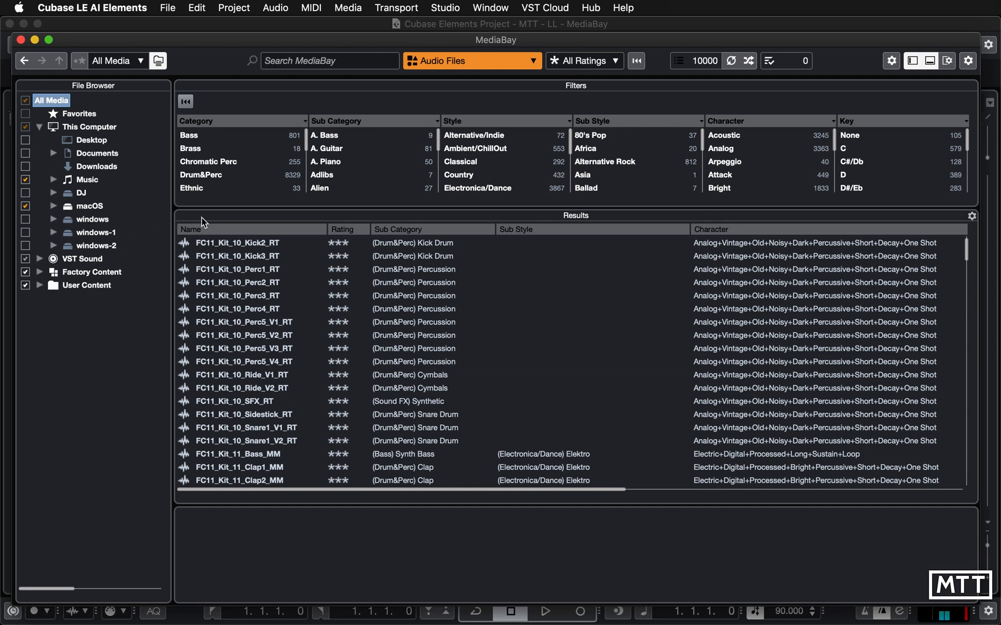
mouse_move(484, 62)
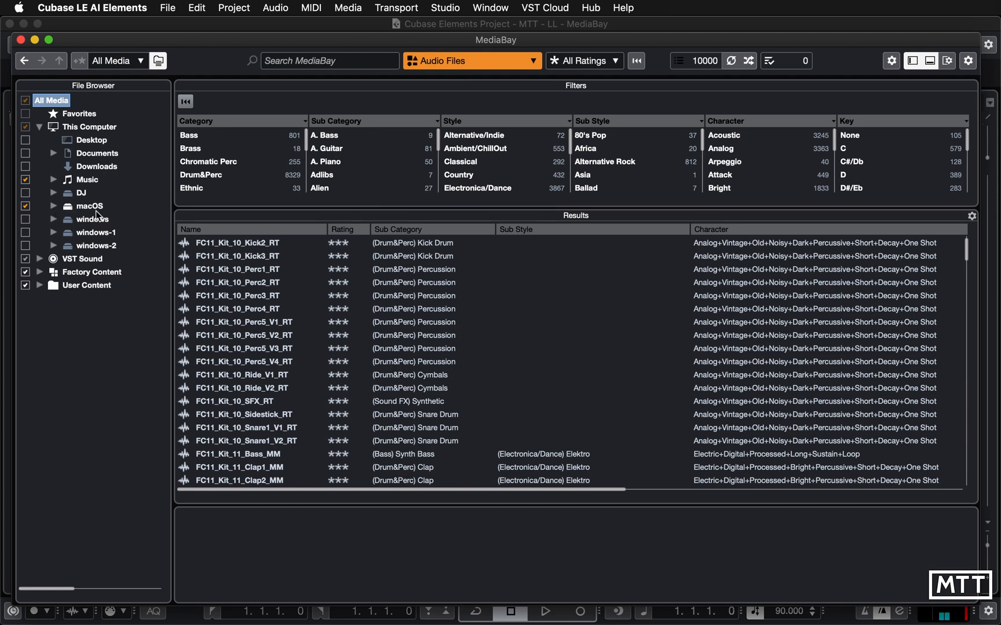
mouse_move(390, 167)
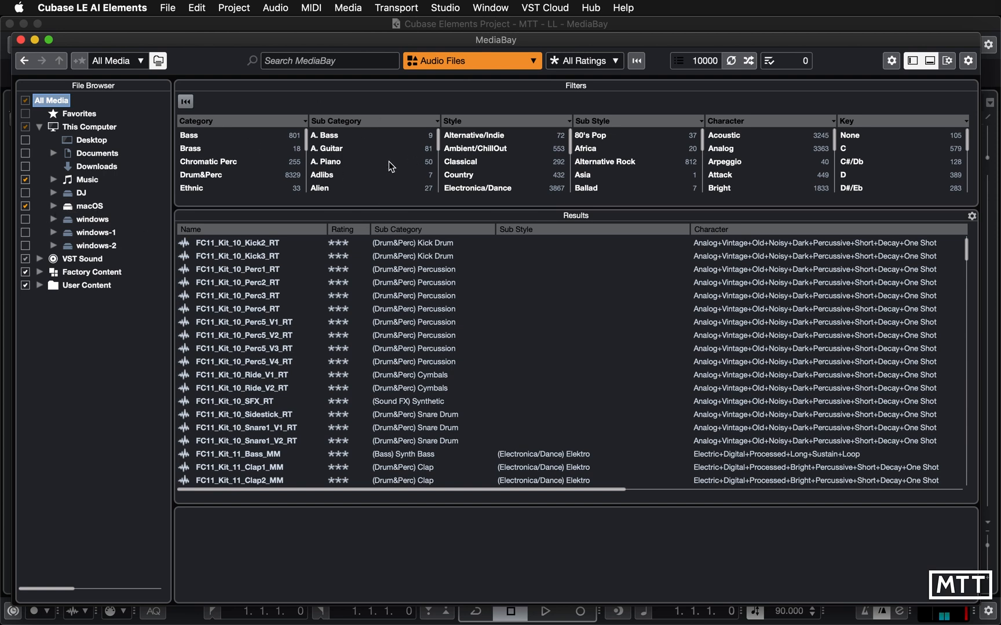
mouse_move(167, 202)
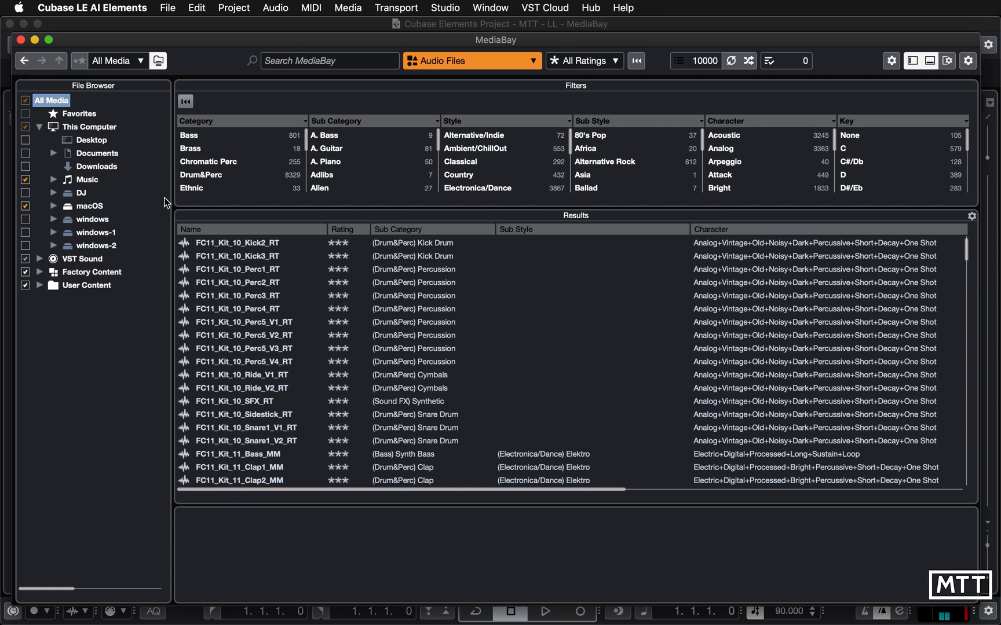
mouse_move(554, 171)
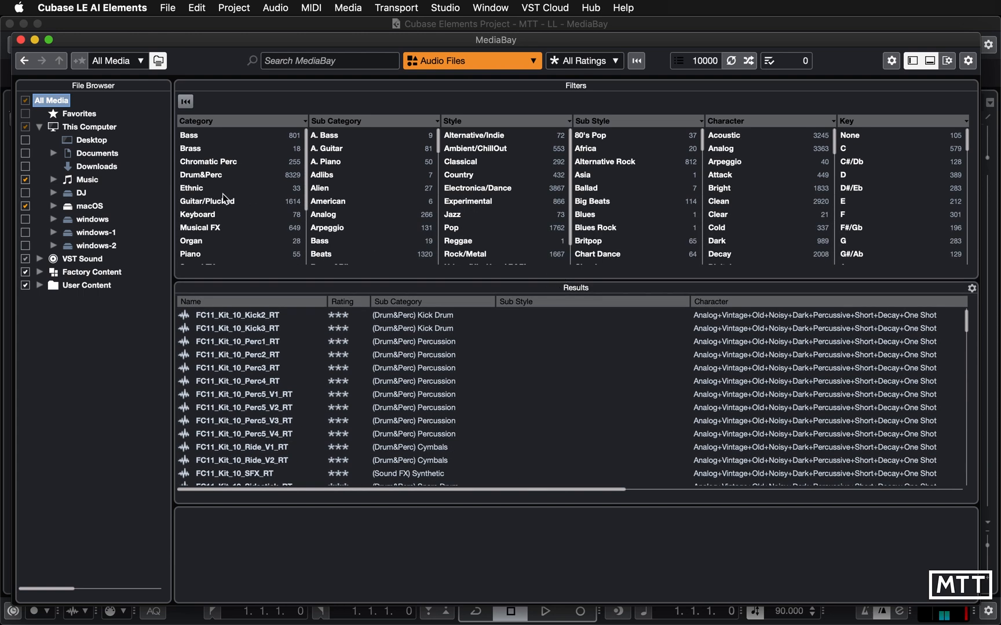
Filter by Drum&Perc, Beats, Electronica/Dance and Big Beats, then preview loop 085a
left_click(209, 175)
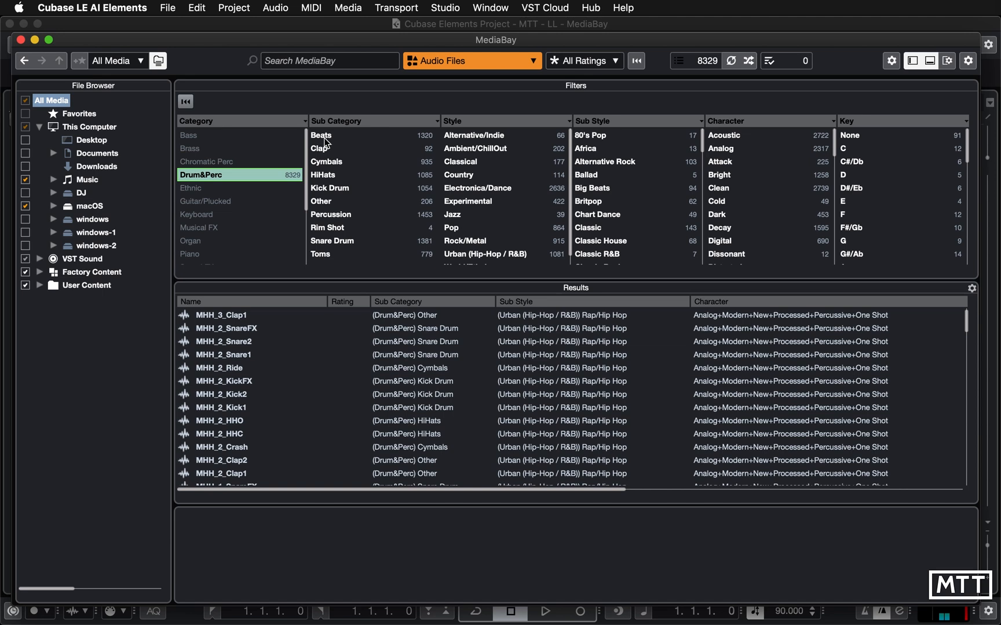
left_click(321, 135)
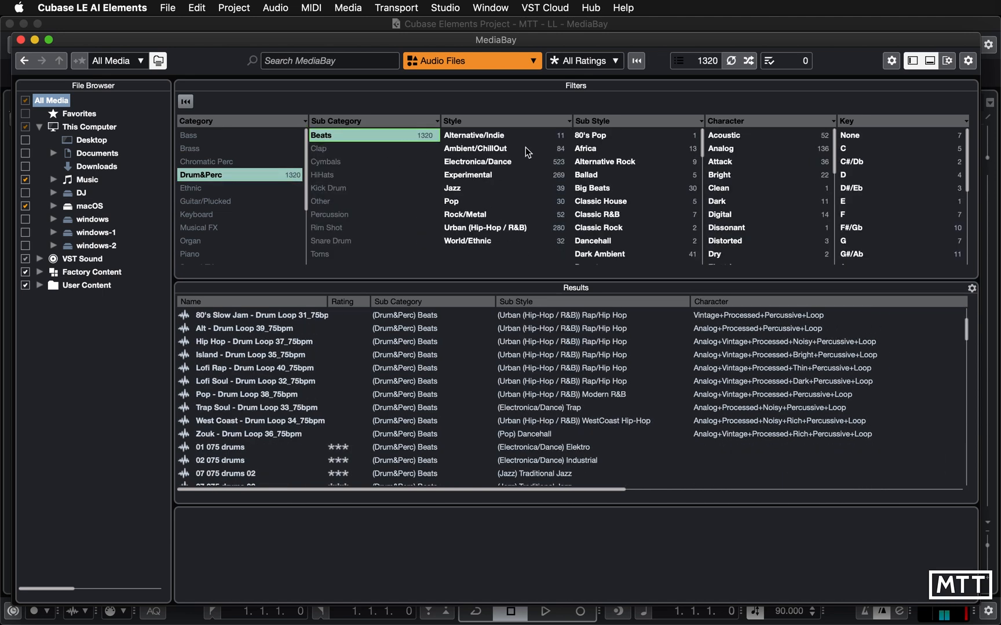
mouse_move(649, 254)
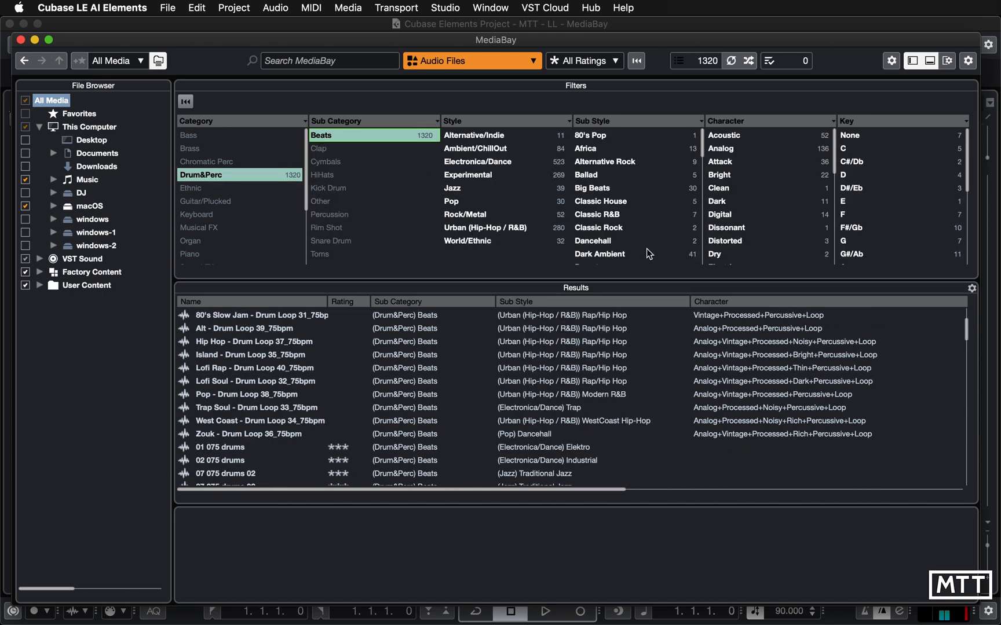
mouse_move(488, 144)
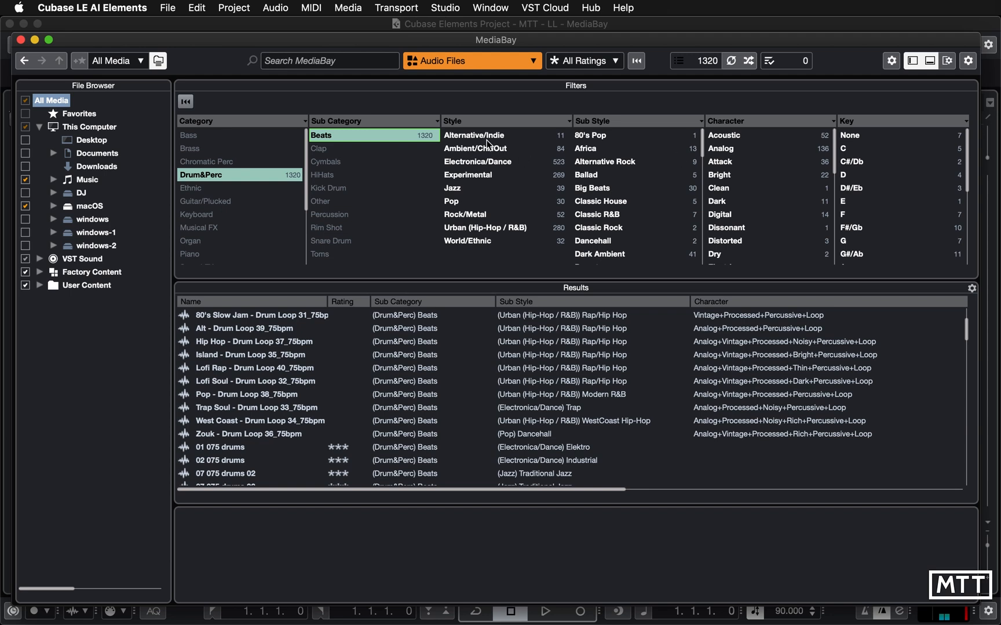
left_click(477, 161)
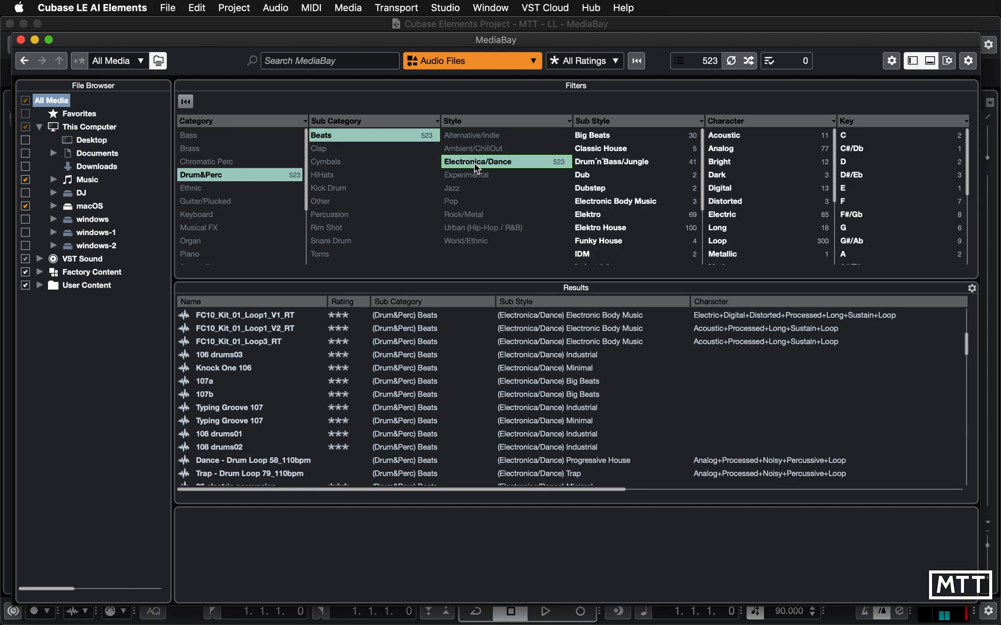
left_click(609, 135)
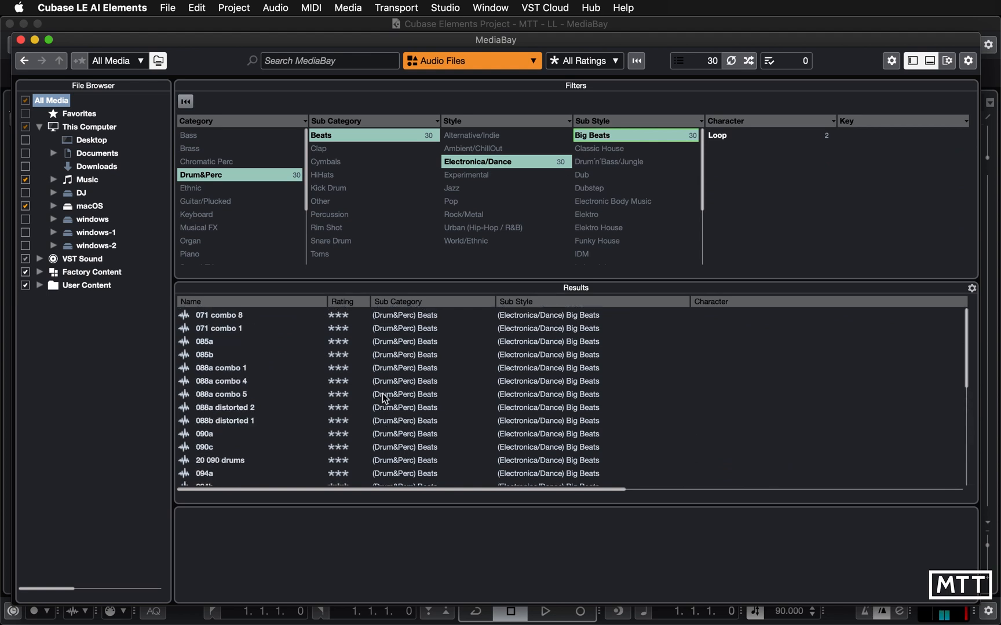
mouse_move(230, 356)
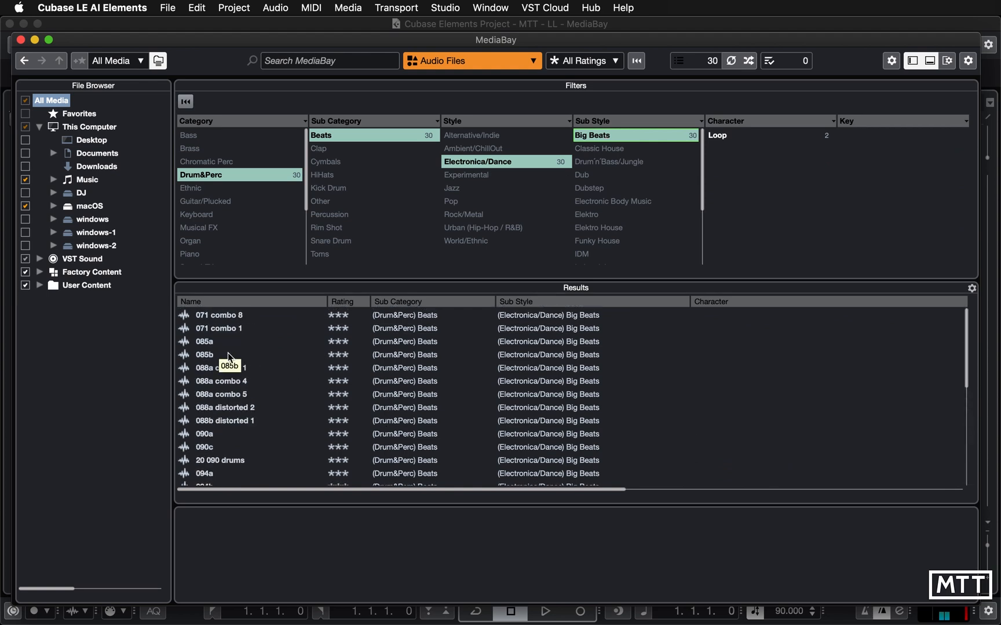
left_click(204, 341)
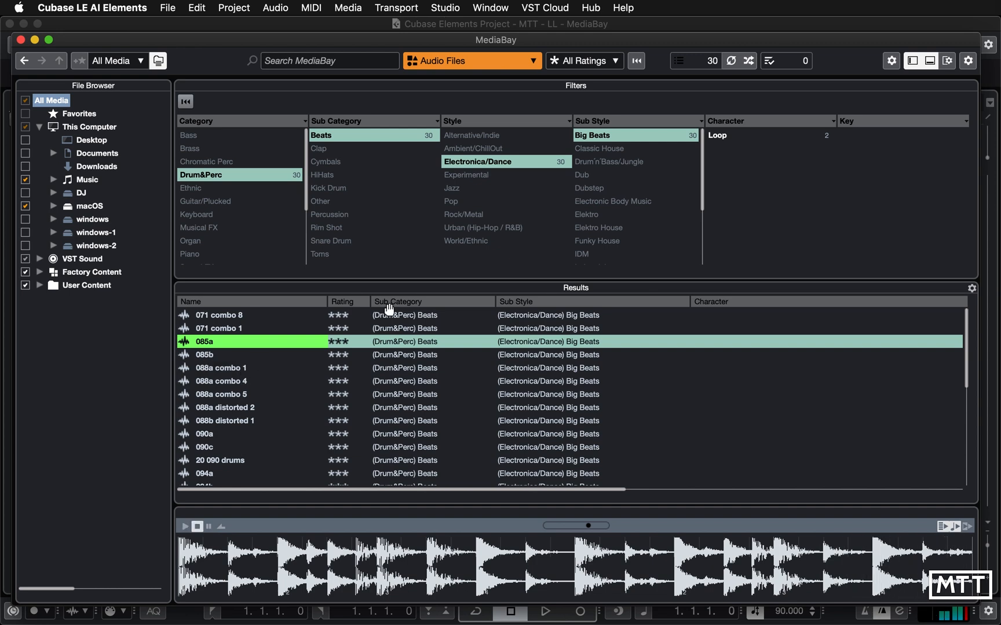
mouse_move(224, 212)
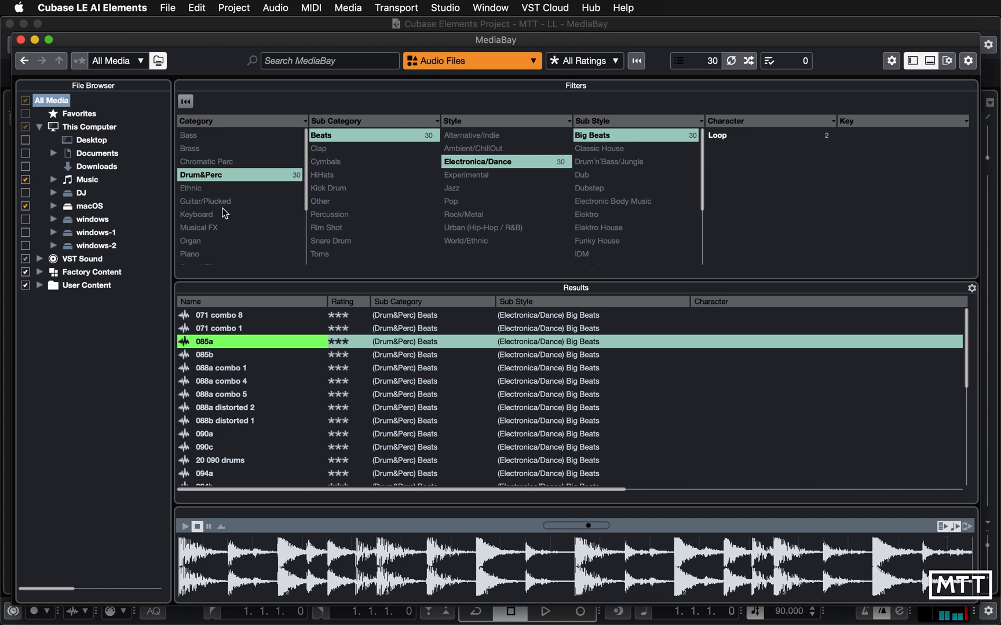
mouse_move(471, 61)
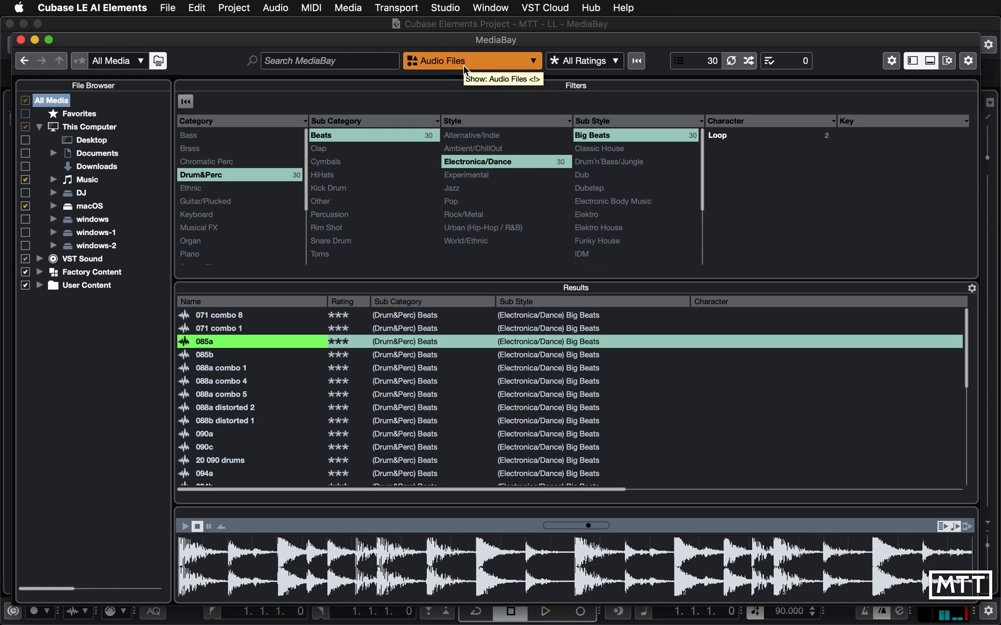
mouse_move(410, 180)
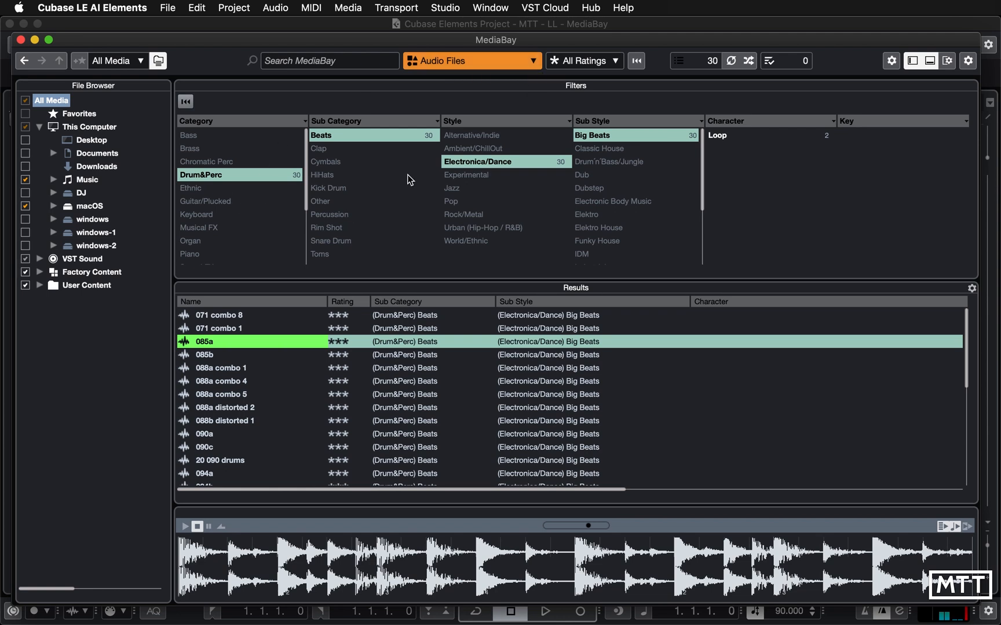
mouse_move(222, 336)
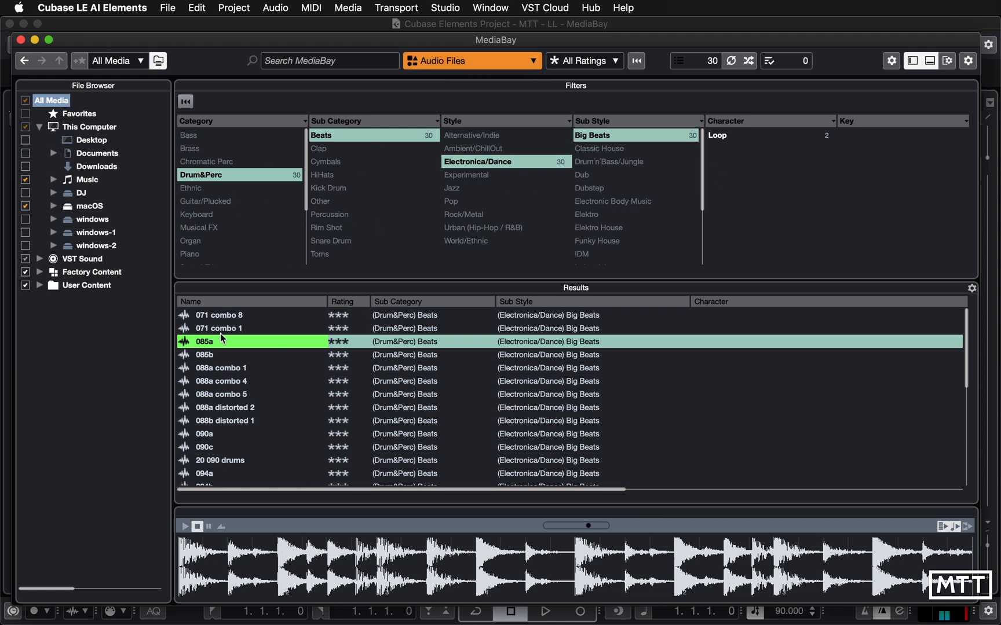
mouse_move(219, 354)
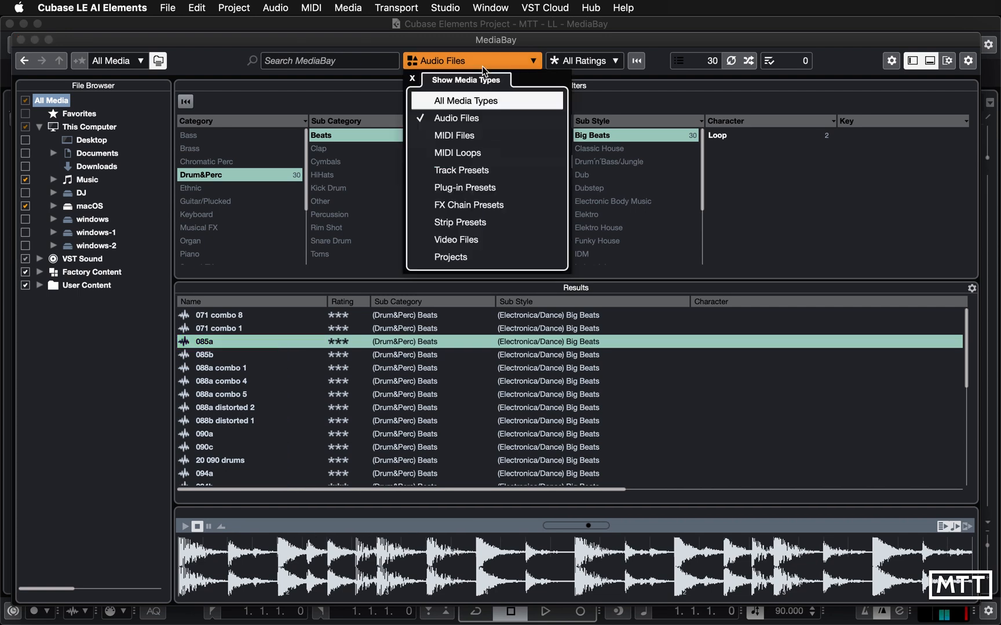
mouse_move(421, 102)
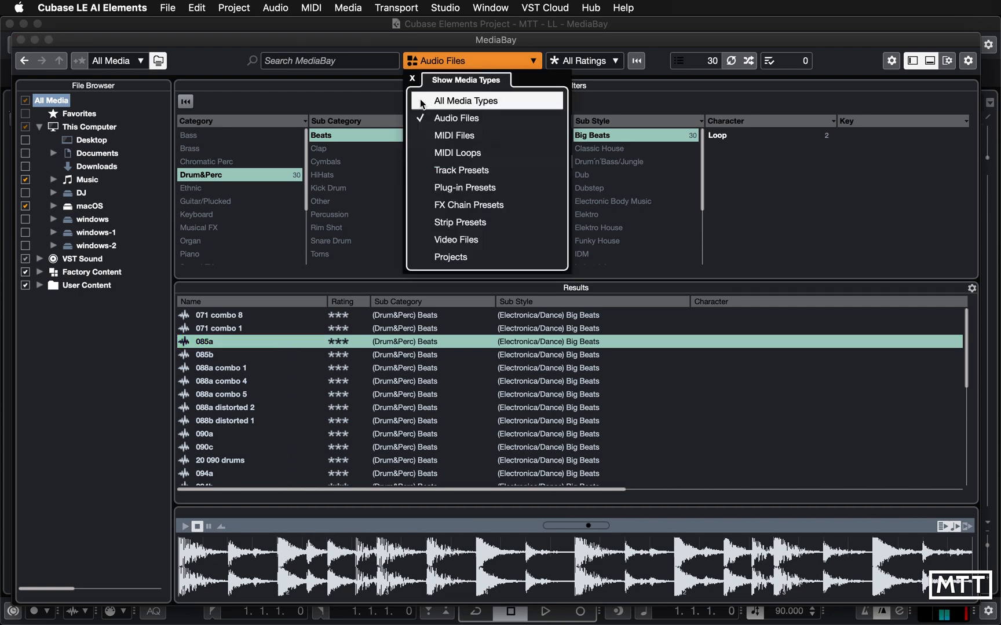
Switch the media type filter from Audio Files to All Media Types
left_click(465, 101)
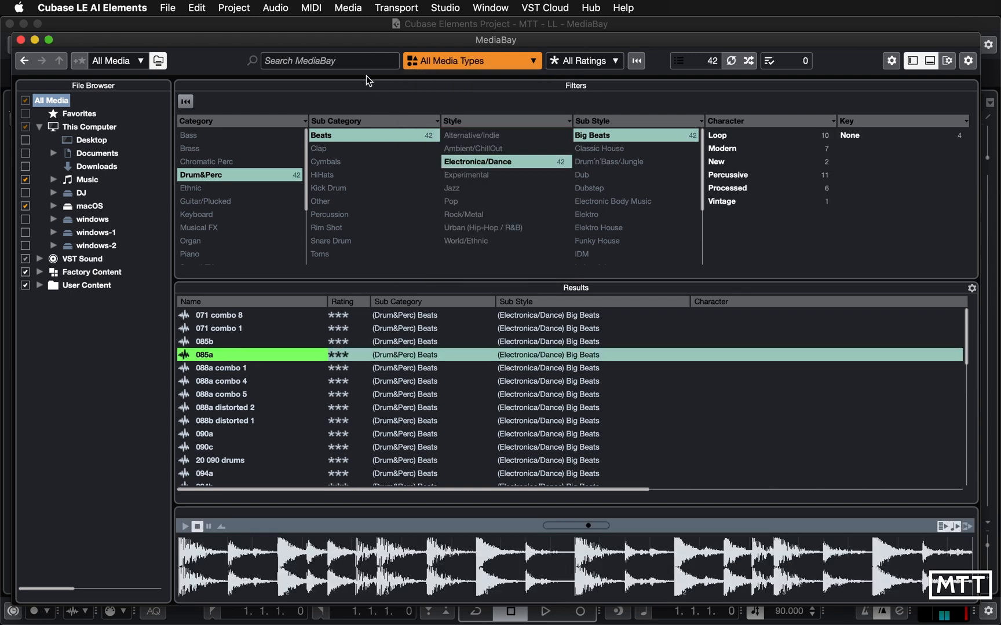
left_click(471, 60)
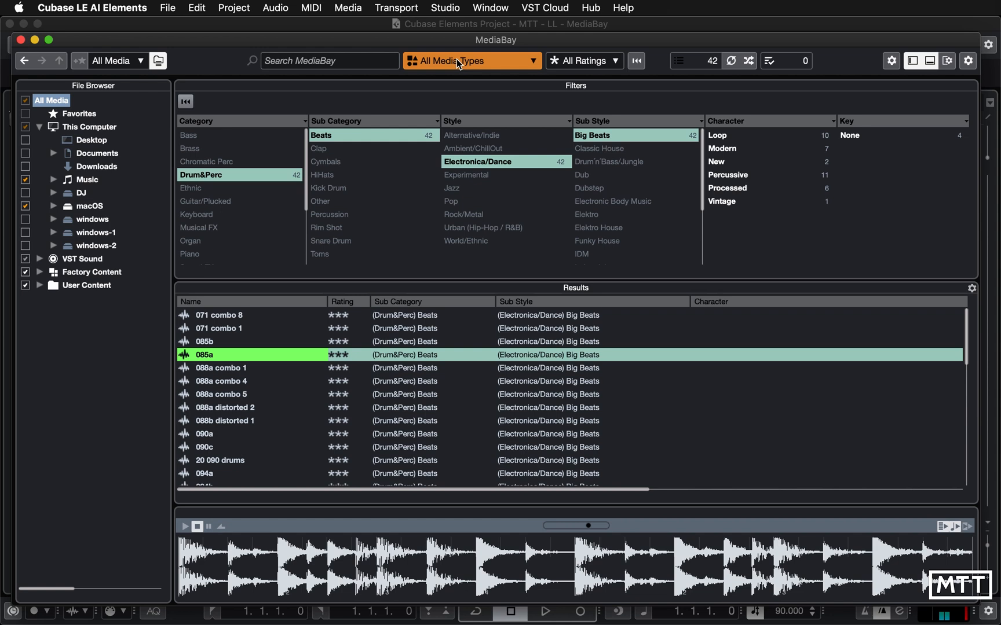
left_click(471, 60)
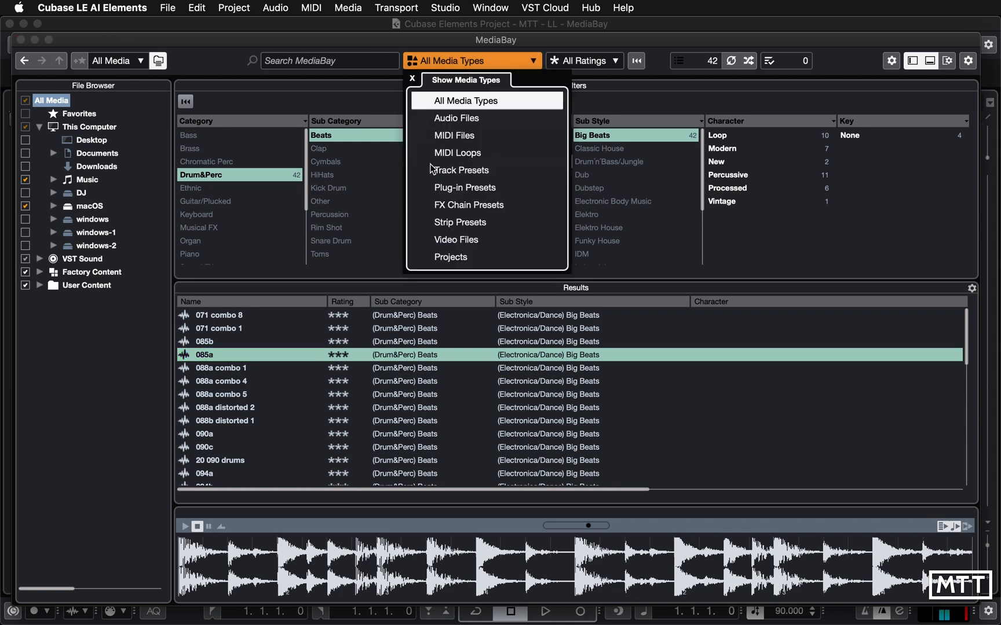
mouse_move(439, 236)
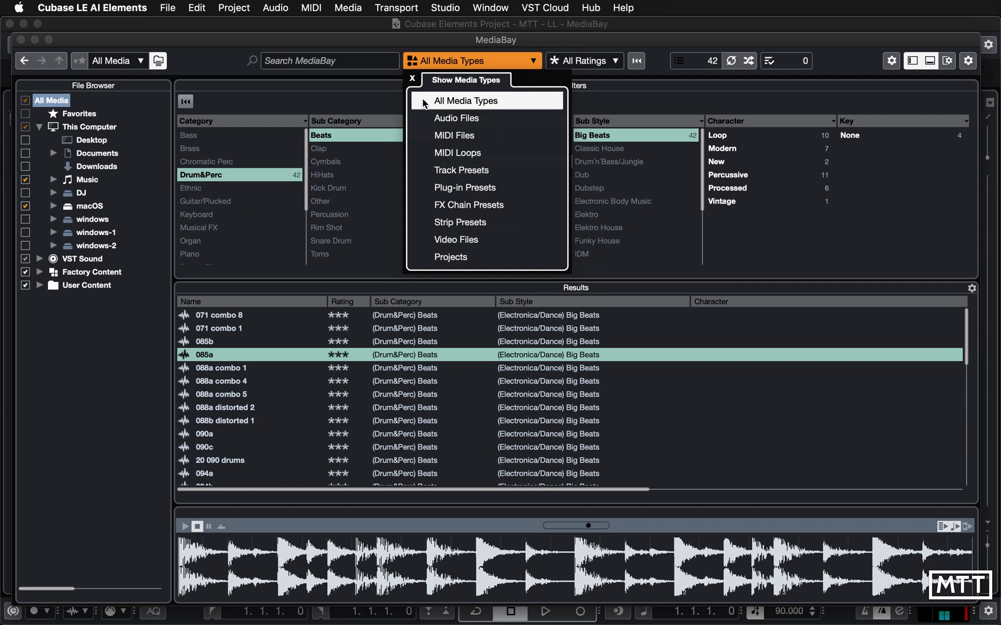
left_click(412, 80)
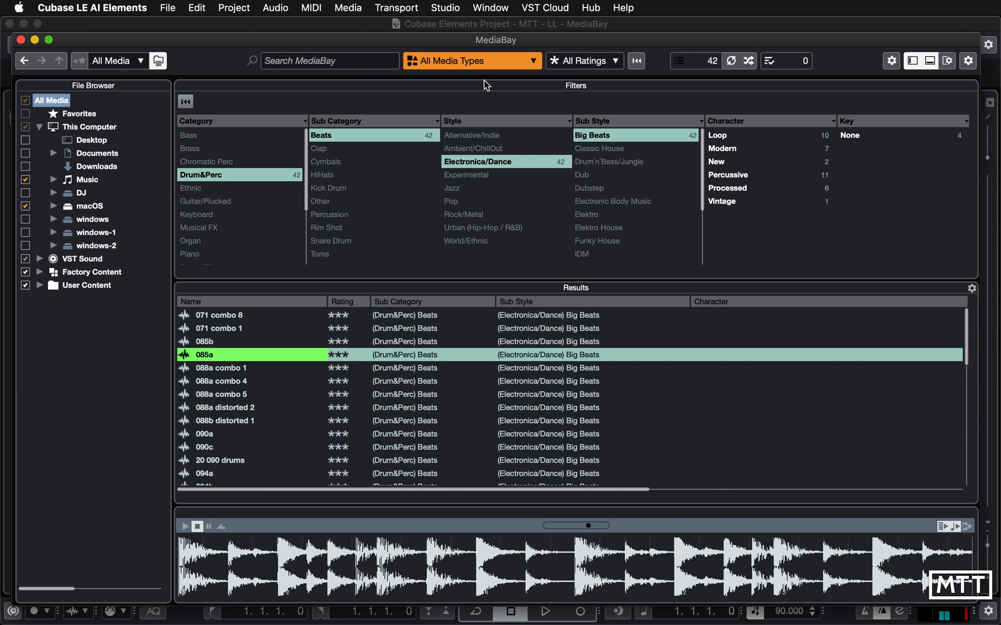
mouse_move(500, 91)
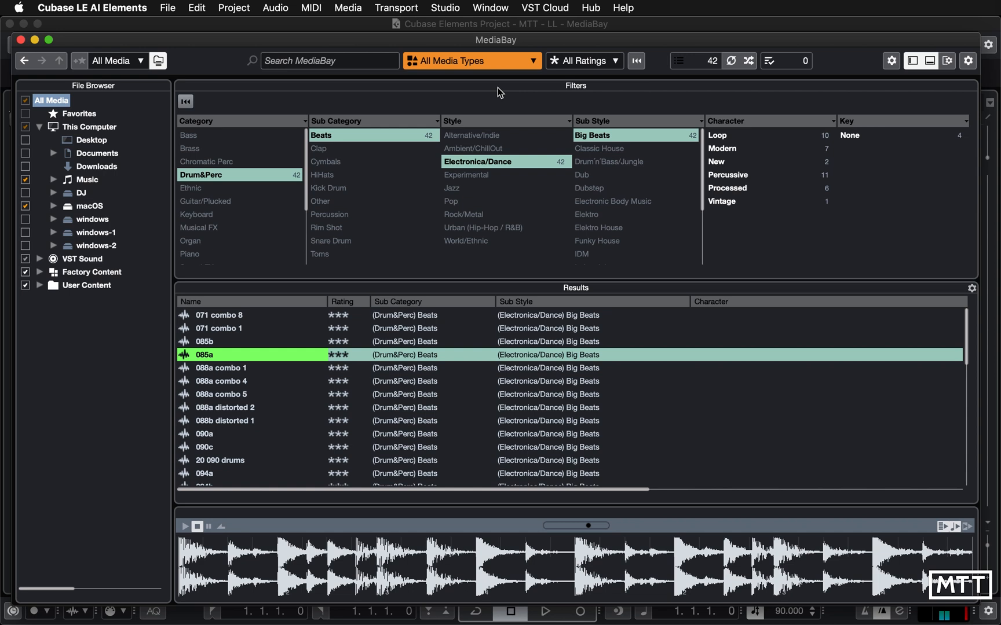
mouse_move(959, 541)
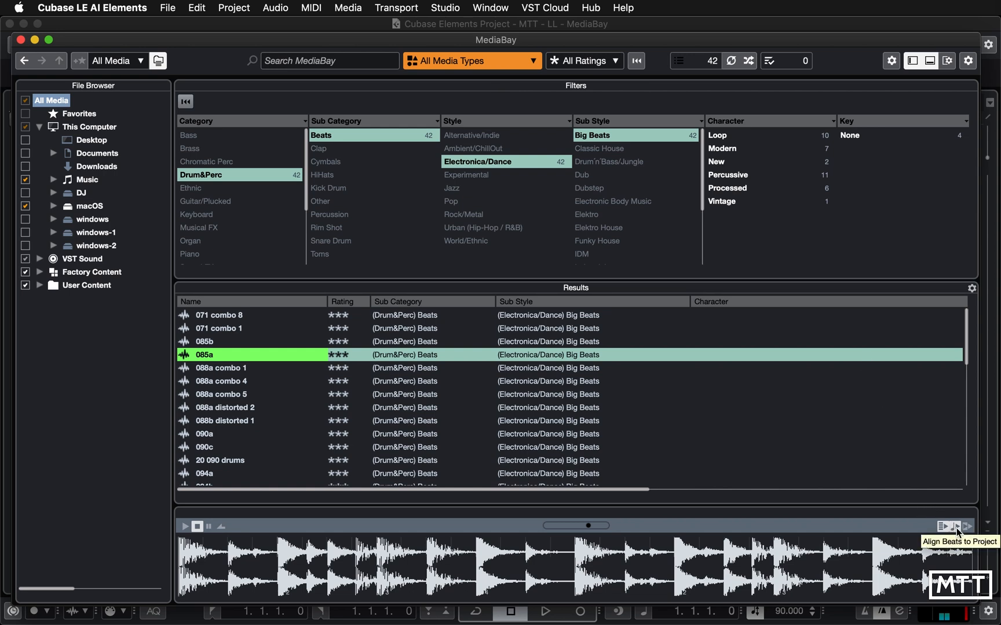